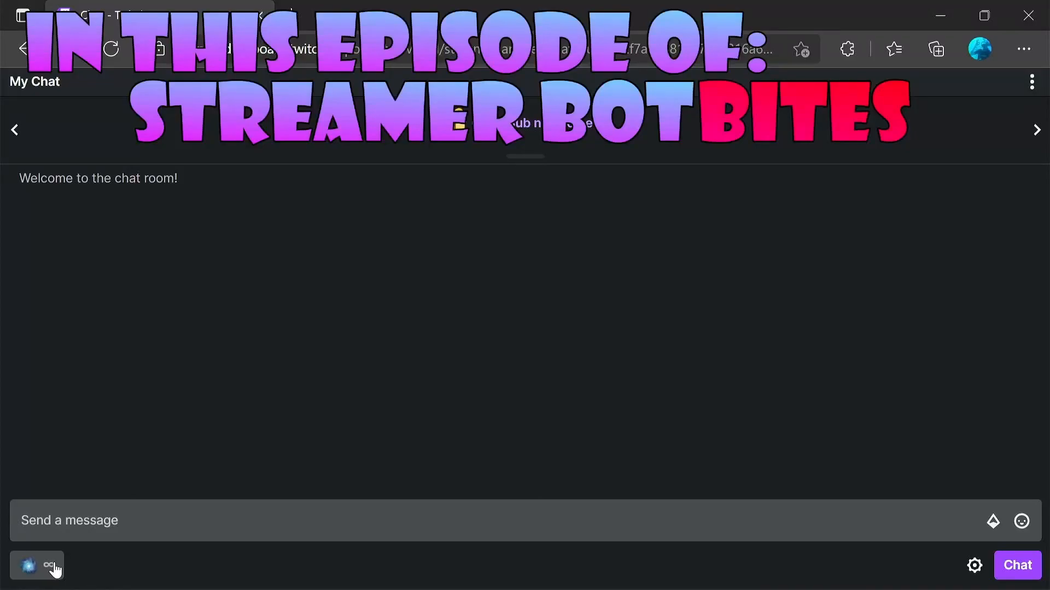
# Step: Redeem the 'first into the stream' reward from the channel points menu
pyautogui.click(48, 565)
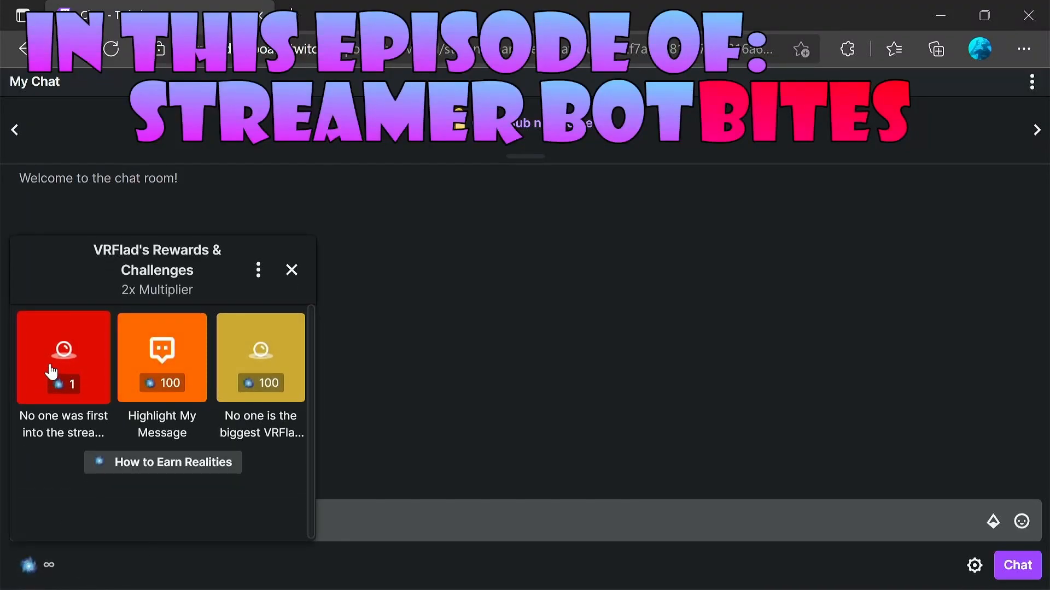
pyautogui.click(62, 357)
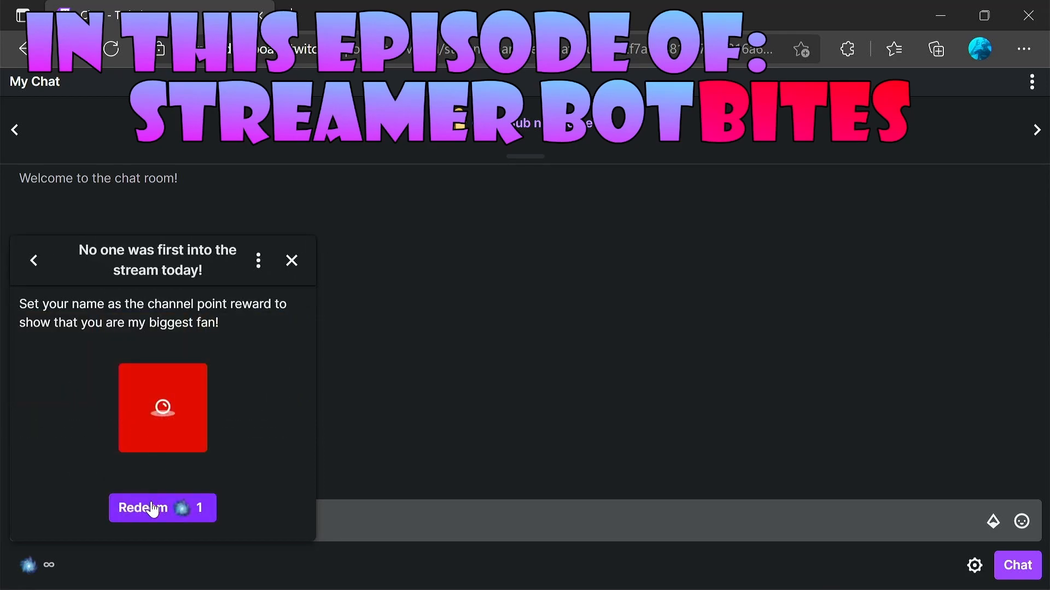
pyautogui.click(161, 508)
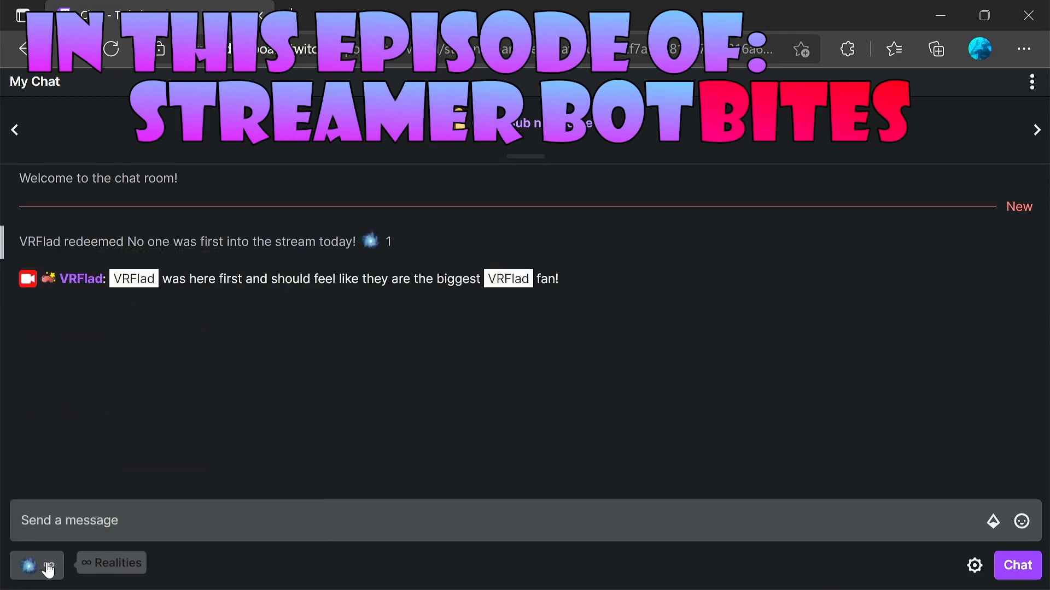
# Step: Redeem the 'biggest fan' reward twice, checking its new title between redemptions
pyautogui.click(36, 565)
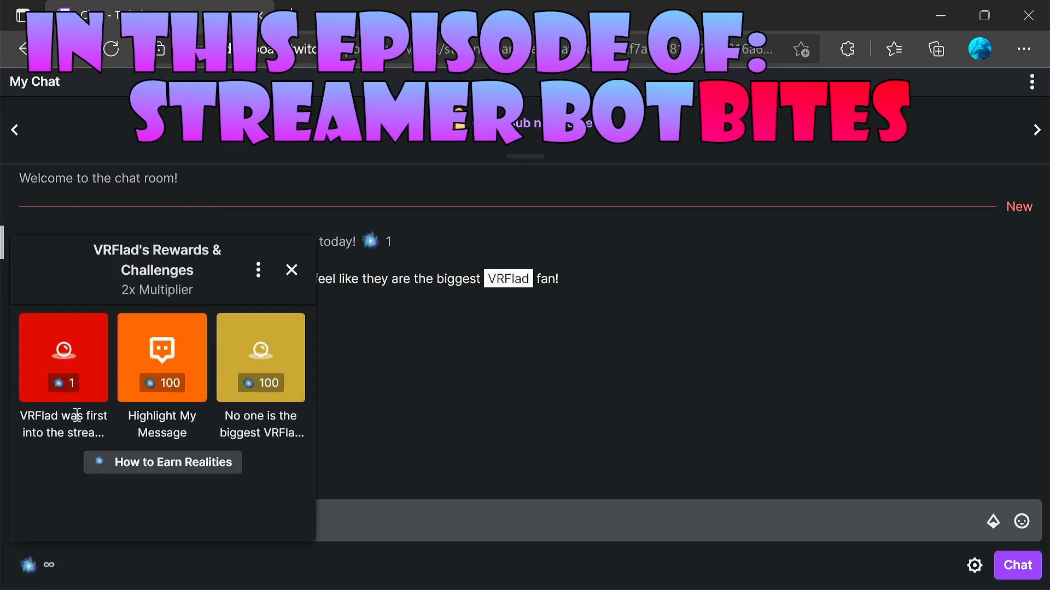
pyautogui.click(261, 359)
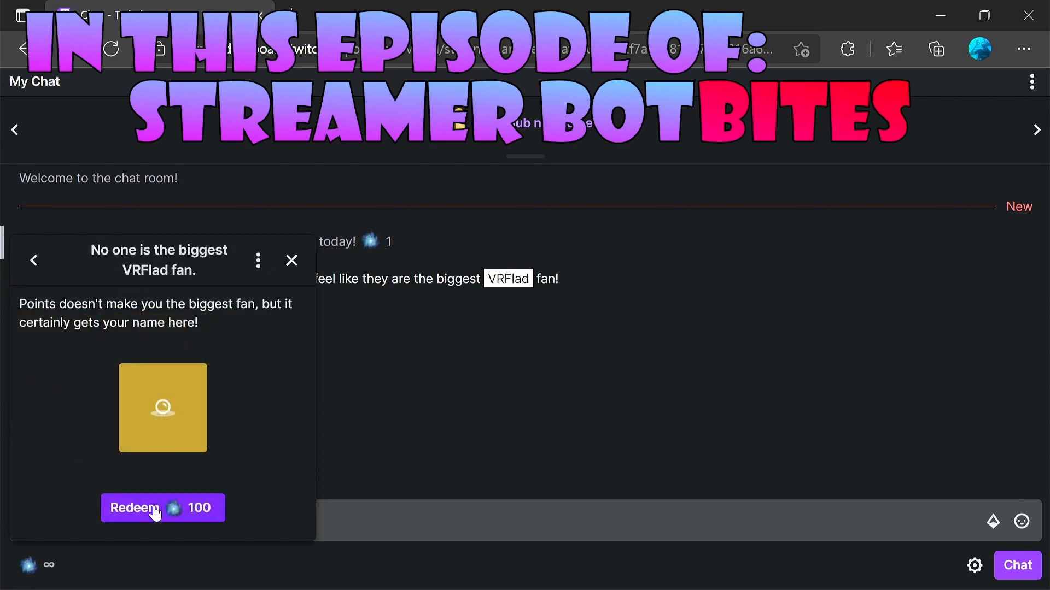
pyautogui.click(162, 508)
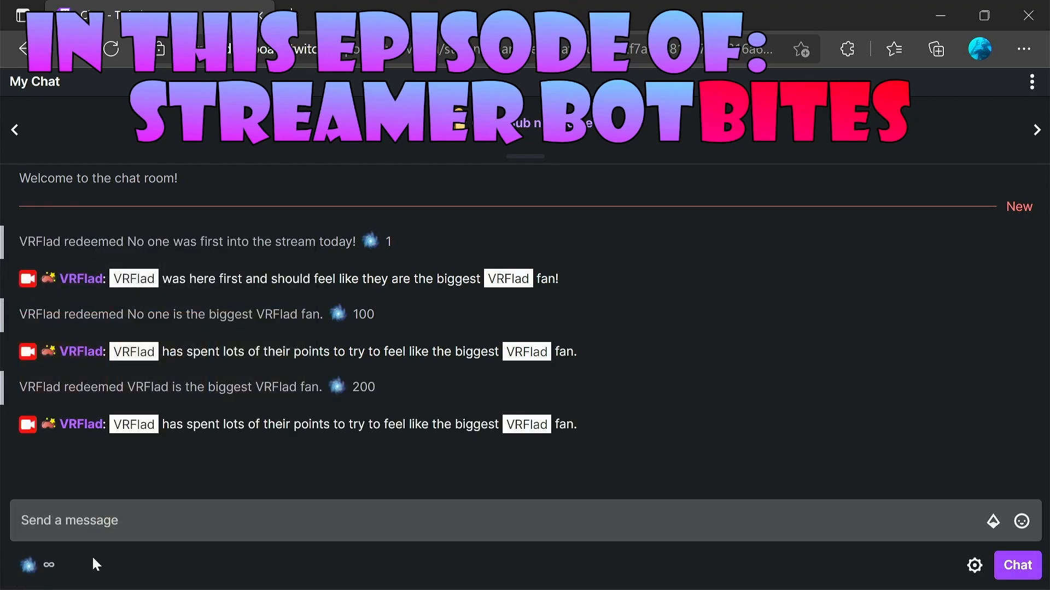
pyautogui.click(28, 566)
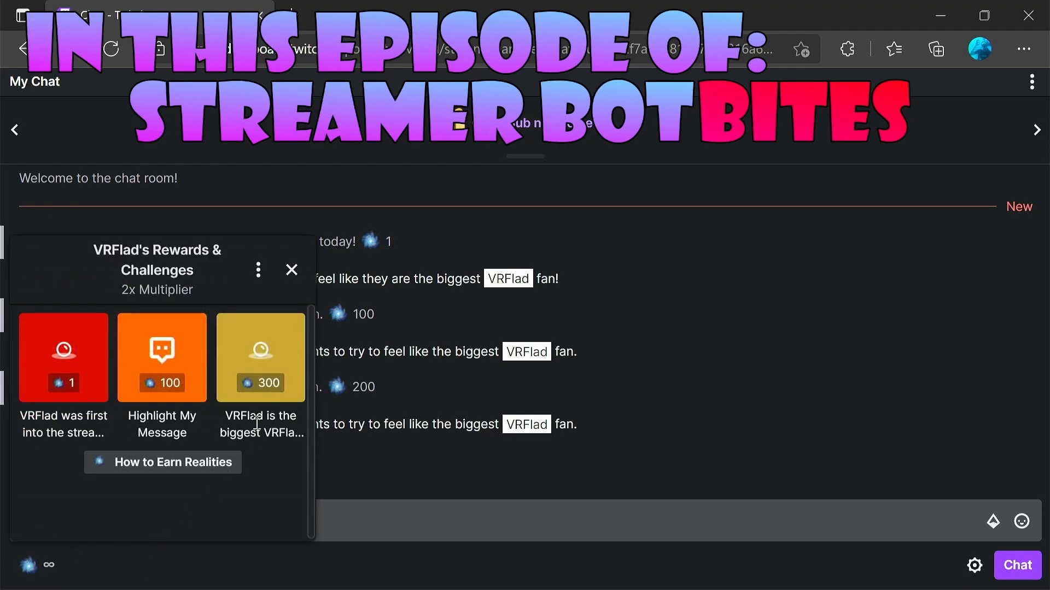
pyautogui.click(260, 358)
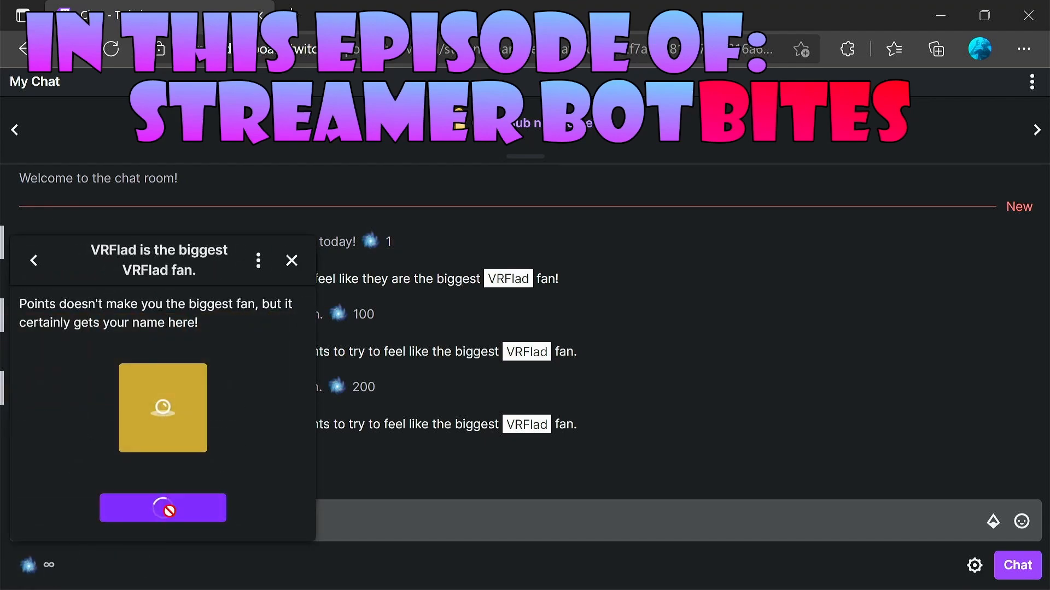
pyautogui.click(292, 259)
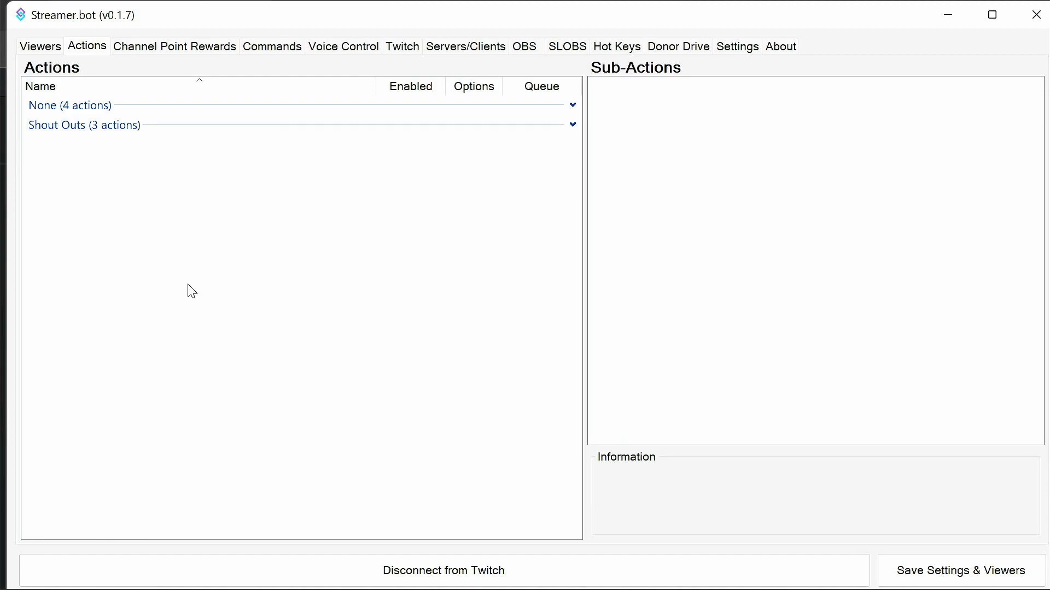
pyautogui.moveTo(168, 271)
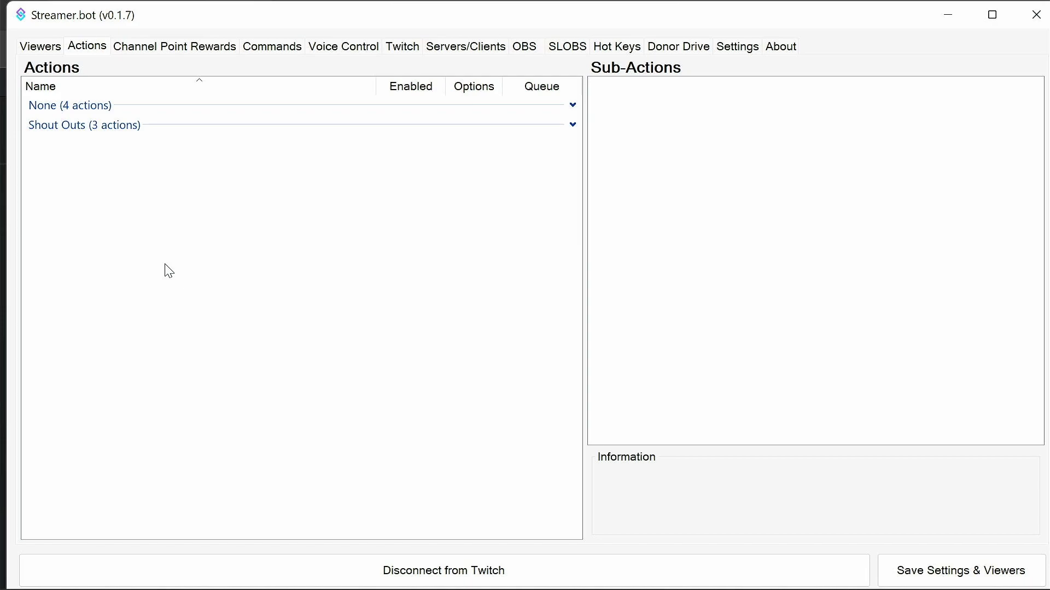
pyautogui.moveTo(105, 122)
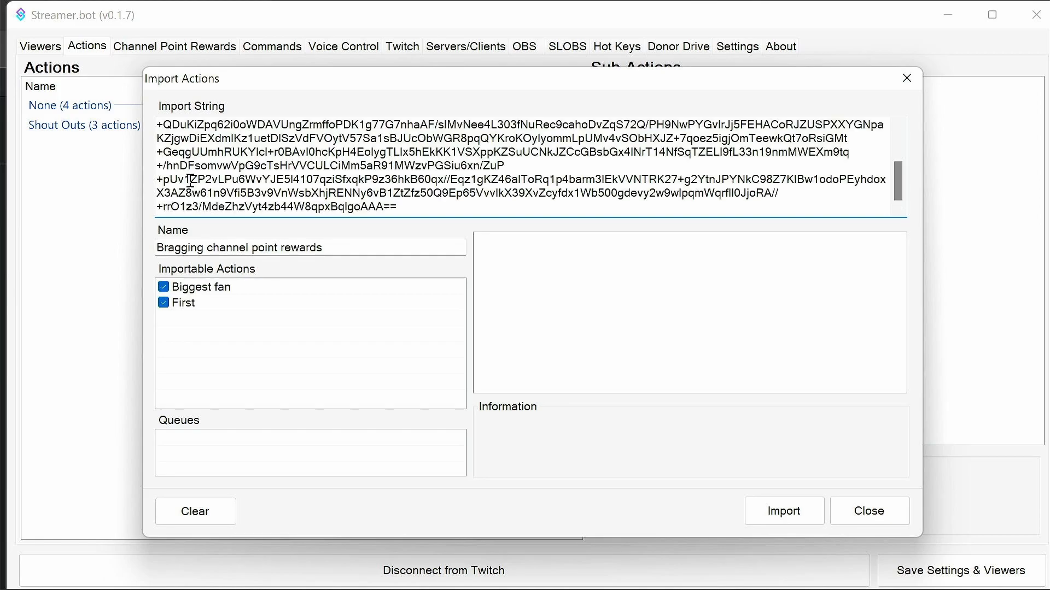
pyautogui.moveTo(783, 511)
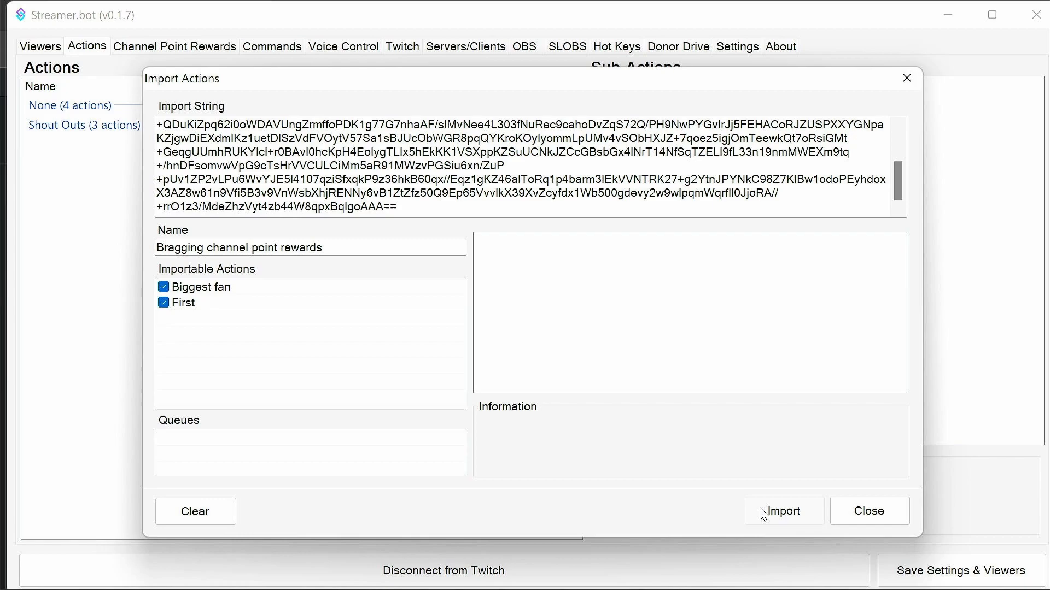
# Step: Import the Bragging actions Biggest fan and First from the import string
pyautogui.click(783, 510)
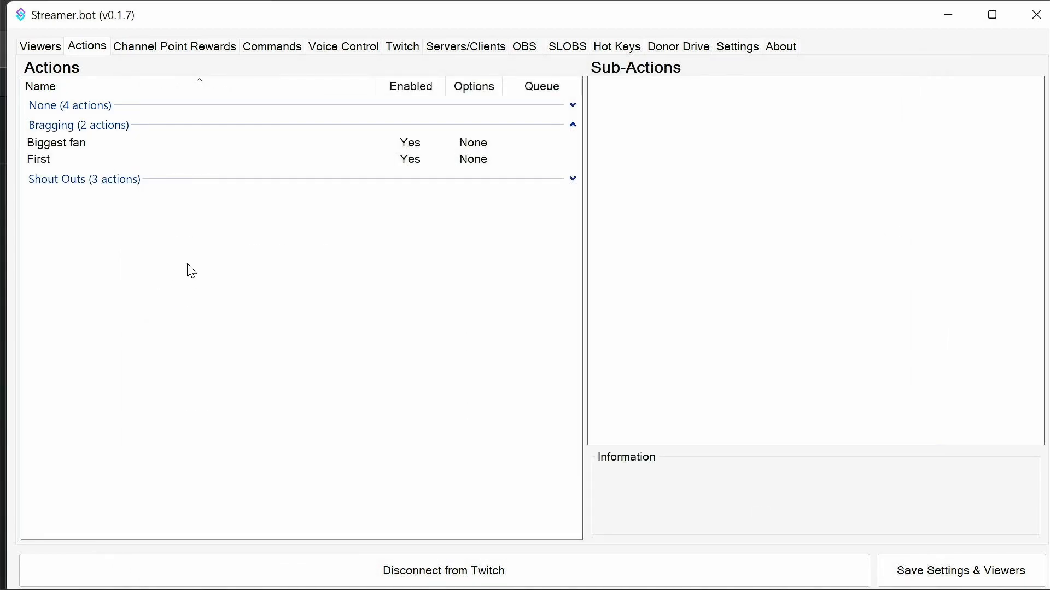
# Step: Add a new channel point reward titled 'No-one was first into the stream!'
pyautogui.click(175, 46)
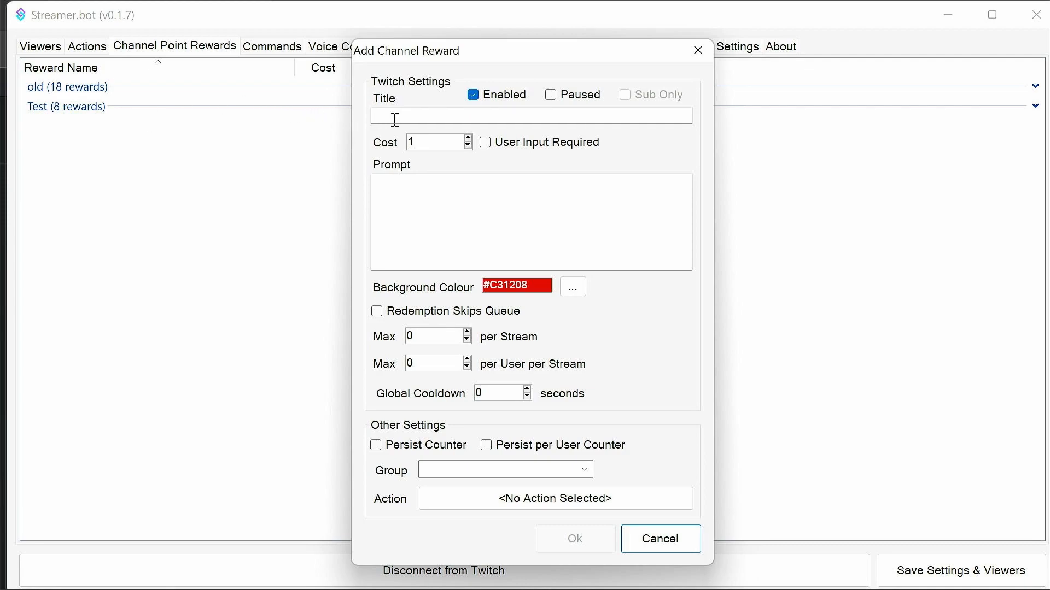
pyautogui.click(529, 116)
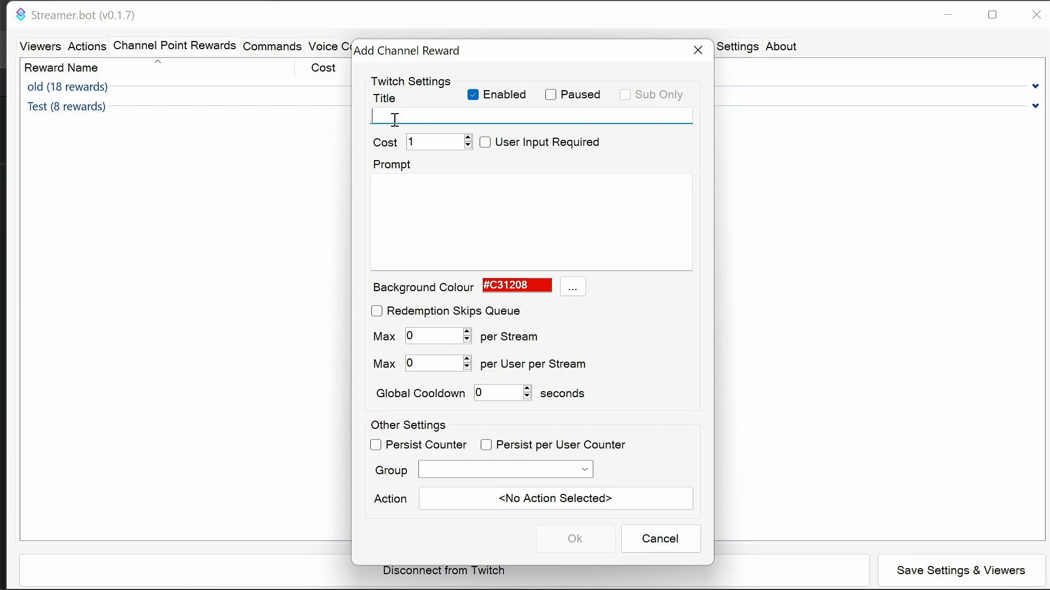
pyautogui.write('No-one was first into the')
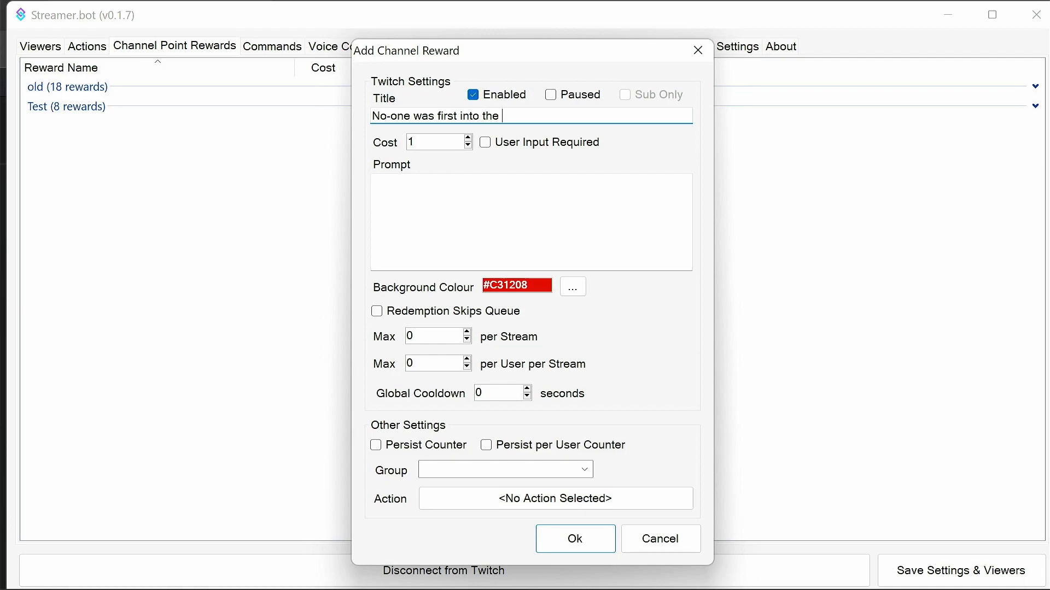
pyautogui.write('stream')
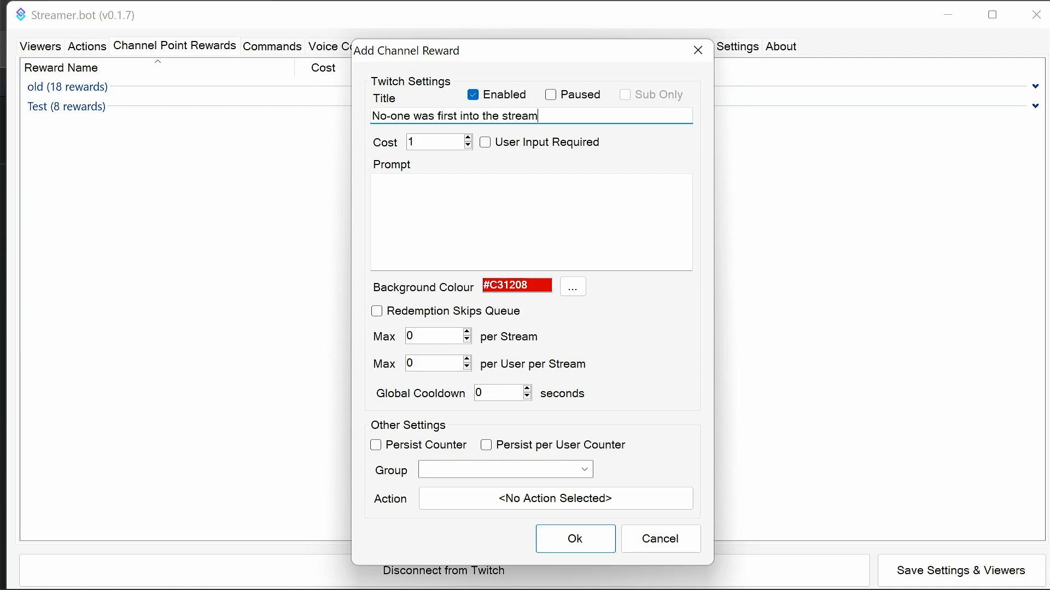
pyautogui.write('!')
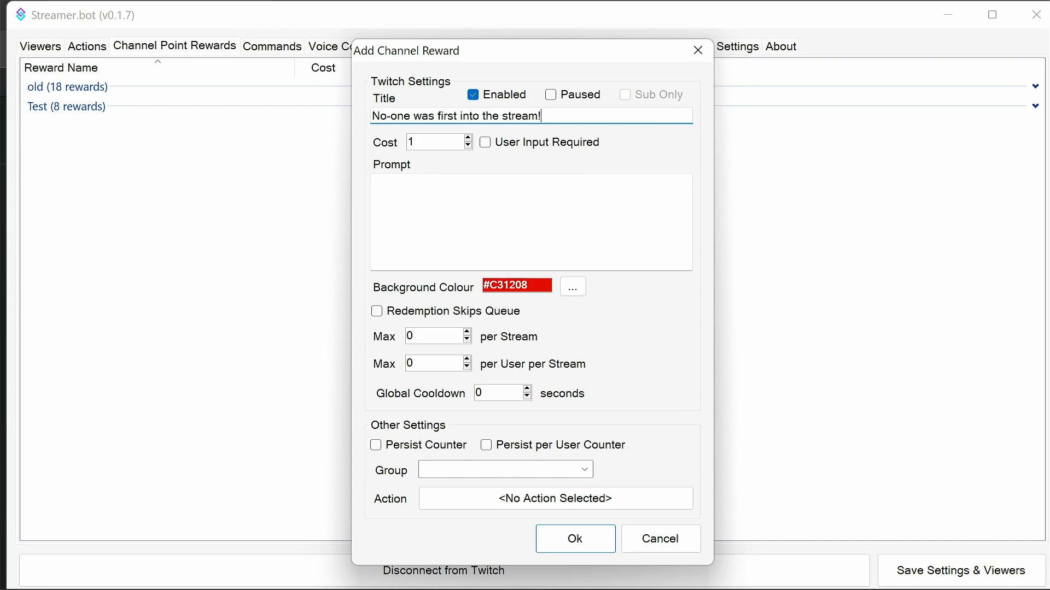
# Step: Enter the 'show that you are my biggest fan!' prompt and limit it to one per stream
pyautogui.doubleClick(391, 115)
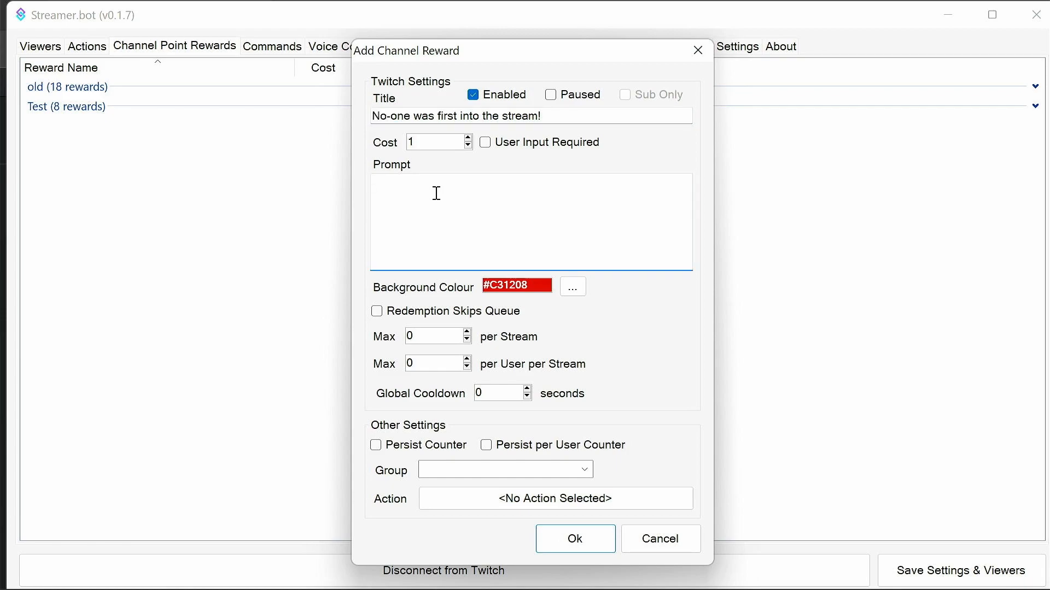
pyautogui.write('Set your name as t')
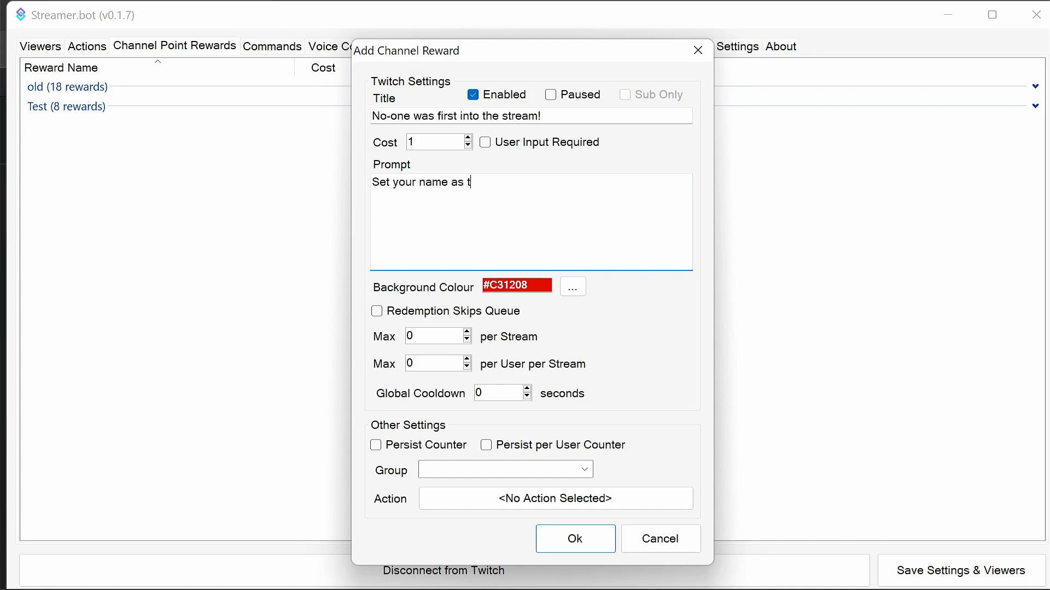
pyautogui.write('he channel poio')
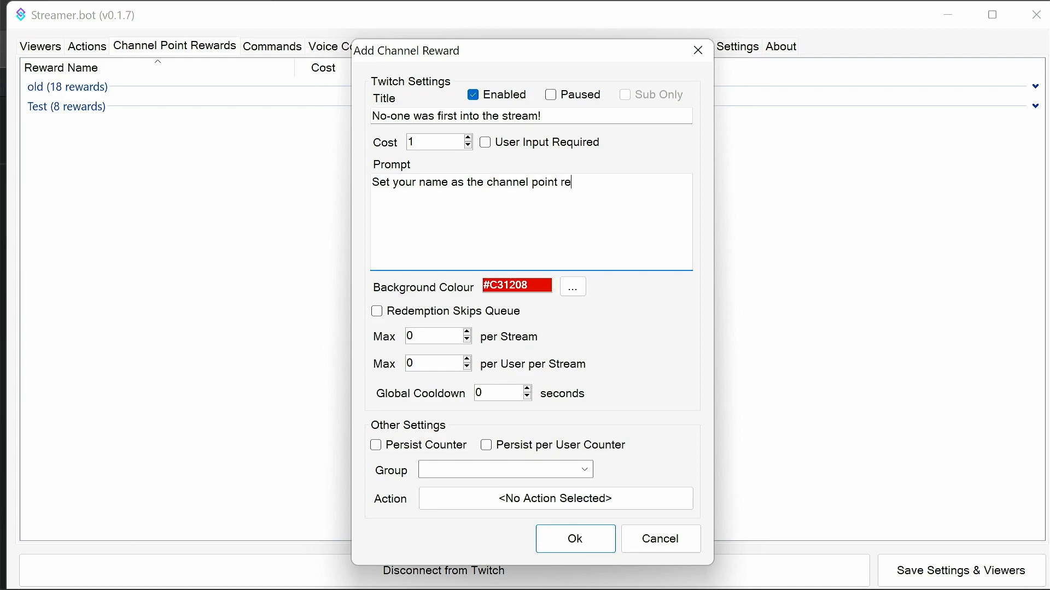
pyautogui.write('ward to show')
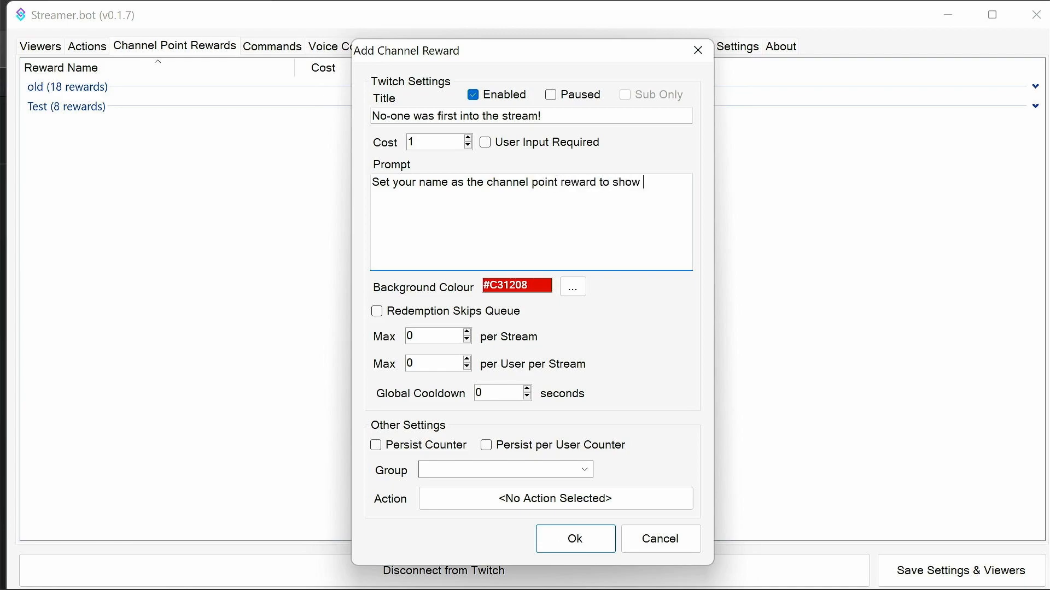
pyautogui.write('that you')
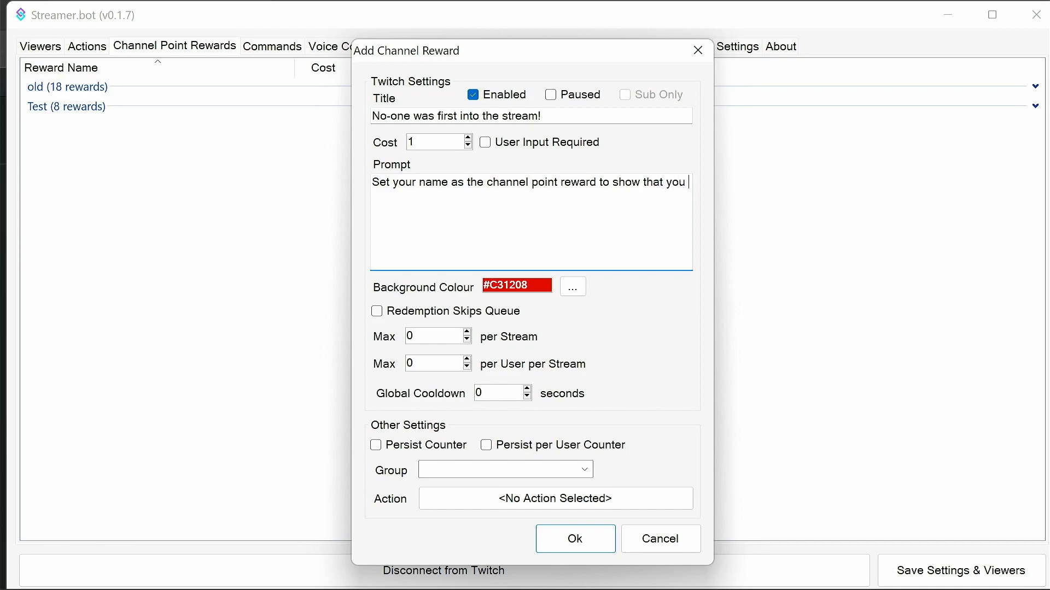
pyautogui.write('are my bi')
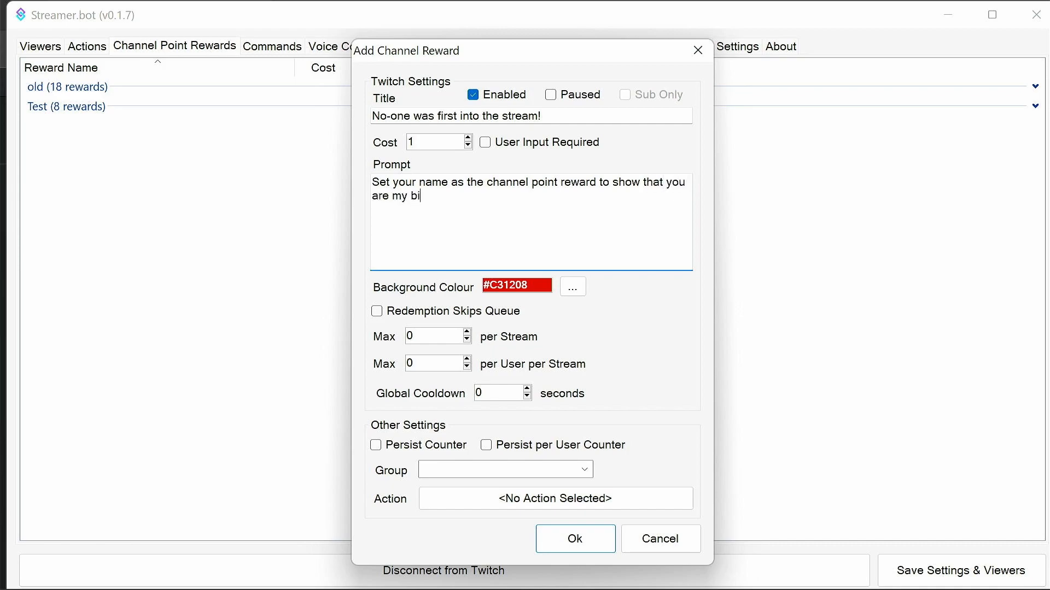
pyautogui.write('ggest fan!')
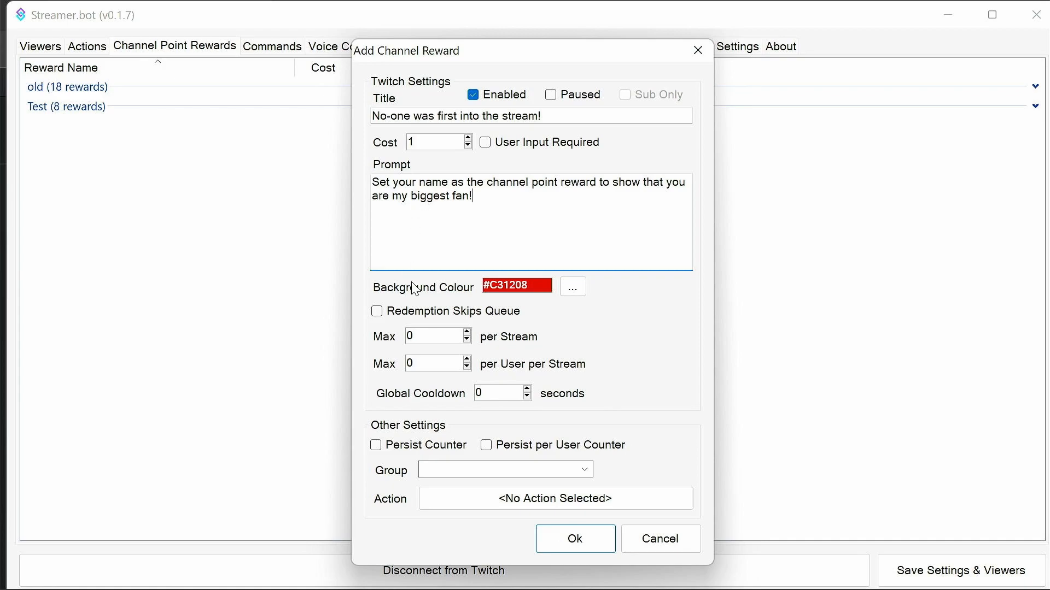
pyautogui.click(467, 332)
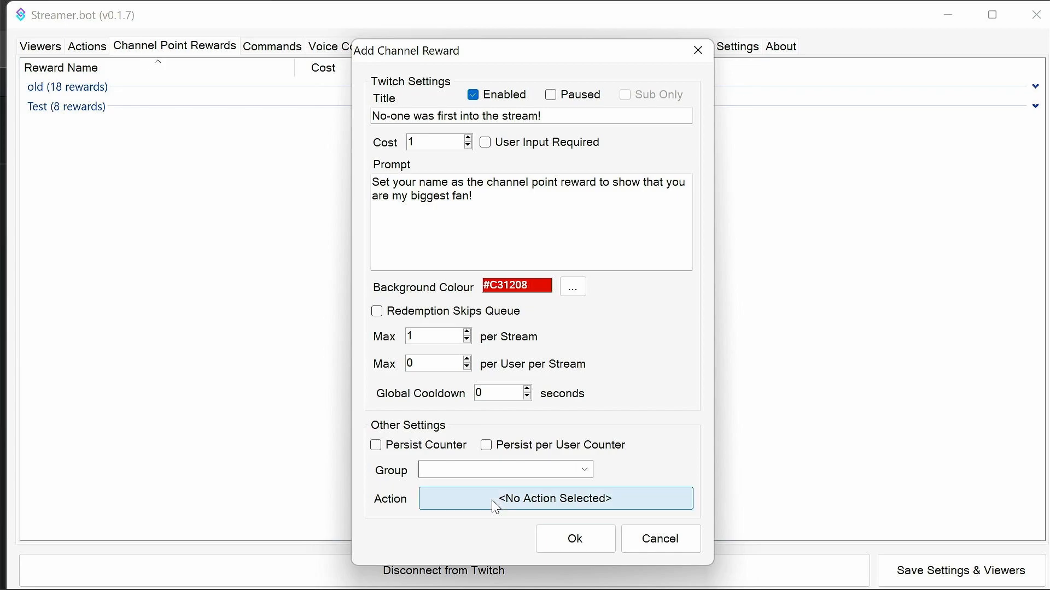
# Step: Link the reward to the First action and file it under a 'Bragging' group
pyautogui.click(554, 498)
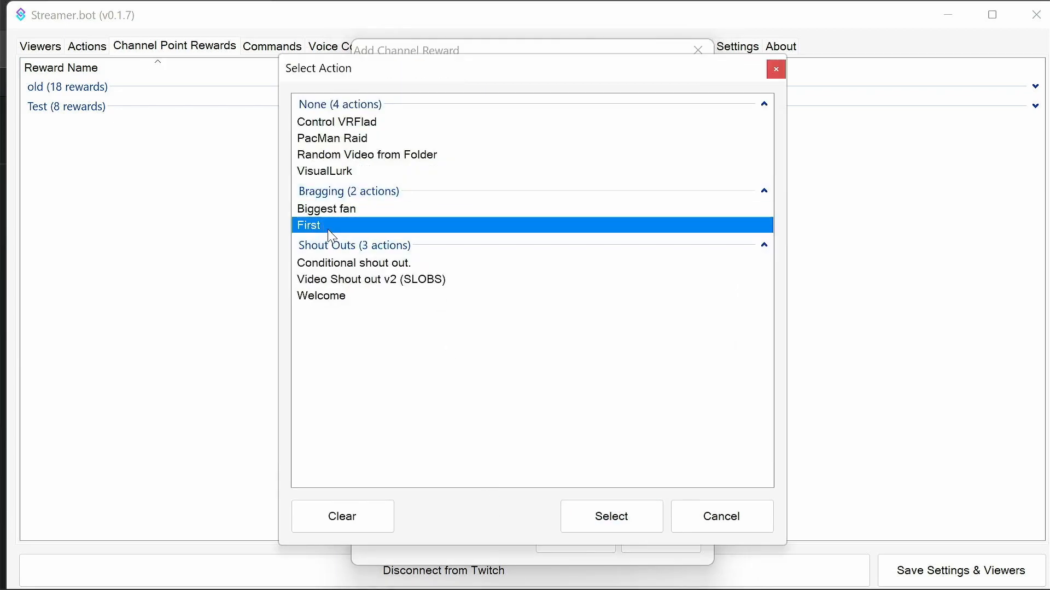
pyautogui.click(610, 516)
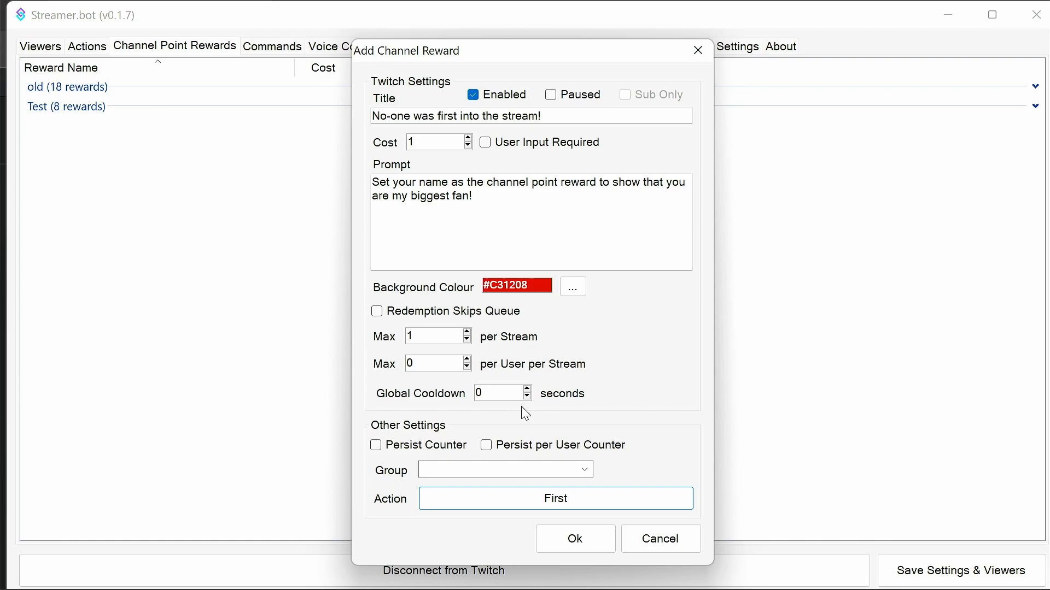
pyautogui.click(504, 469)
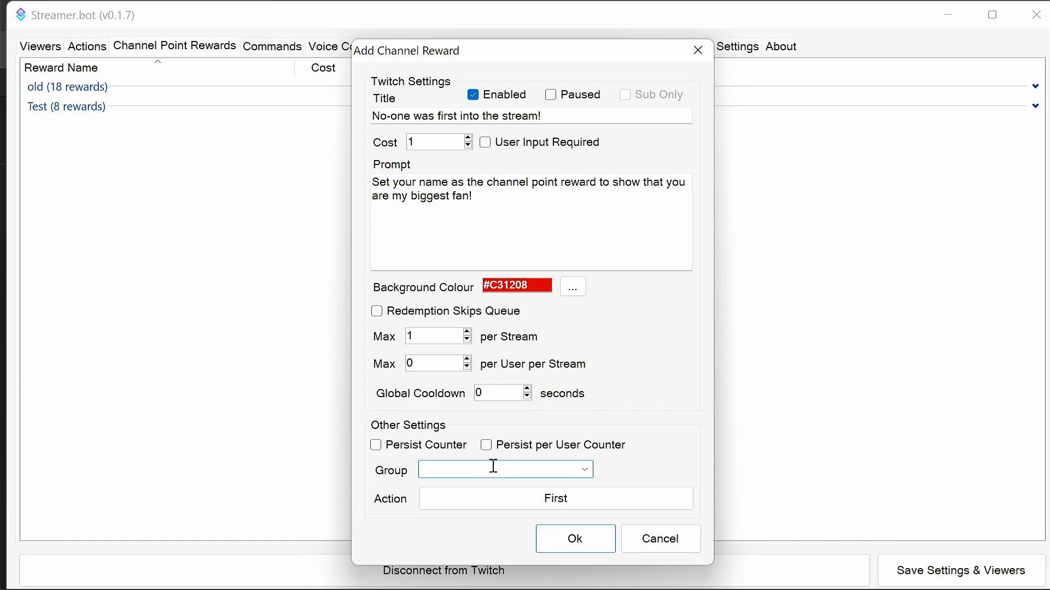
pyautogui.write('Bragging')
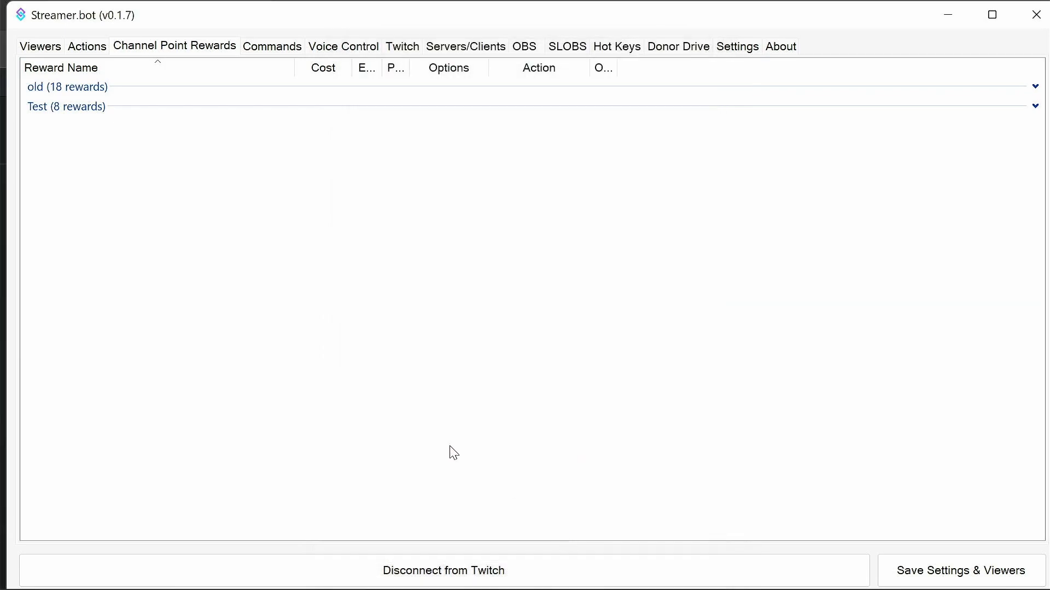
pyautogui.click(65, 107)
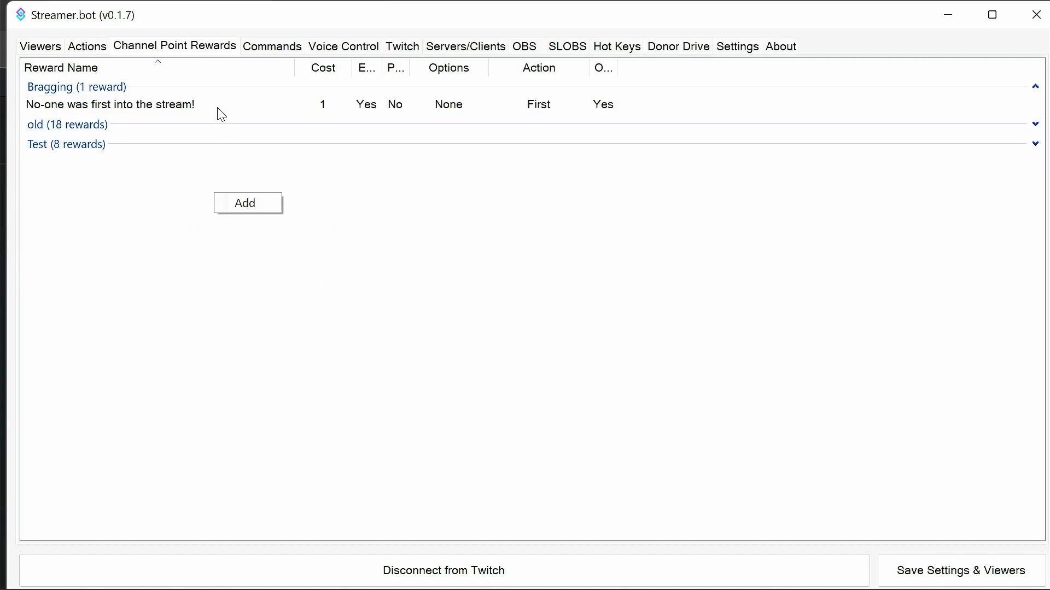
# Step: Add another reward titled 'No-one is the biggest fan!'
pyautogui.click(247, 202)
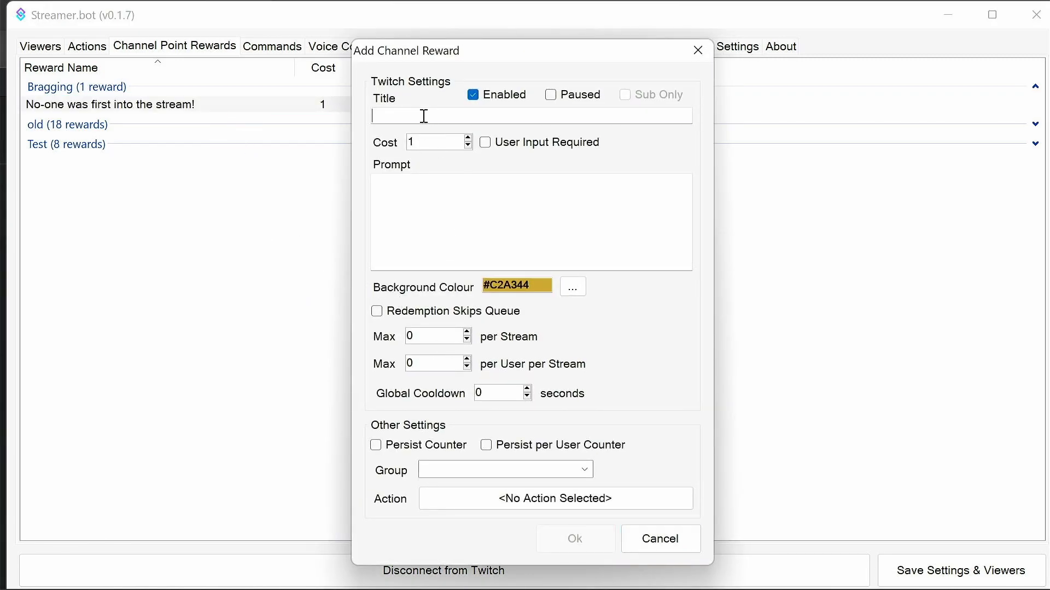
pyautogui.click(530, 115)
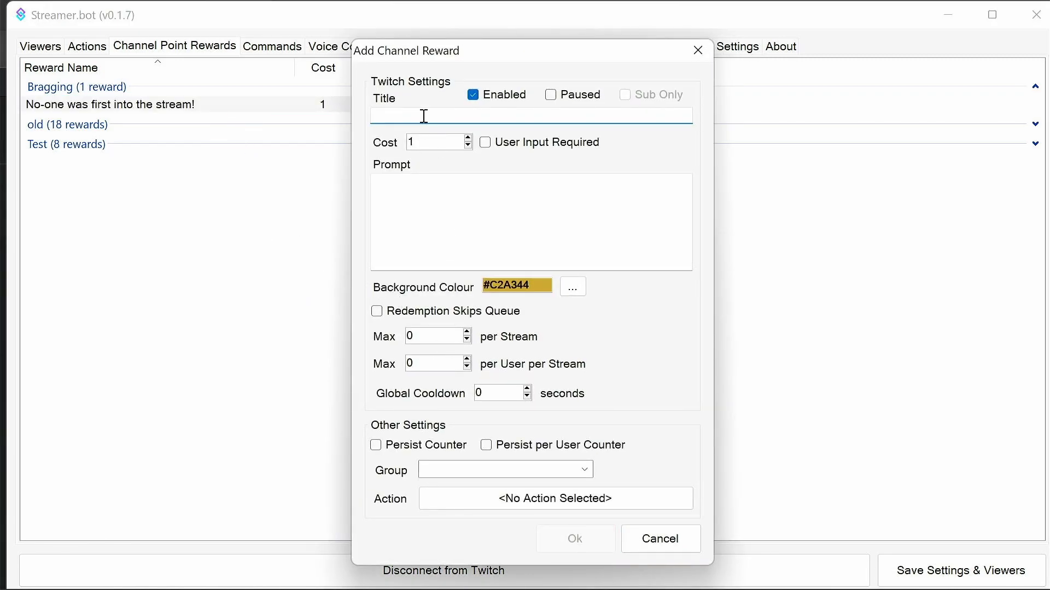
pyautogui.write('No-one')
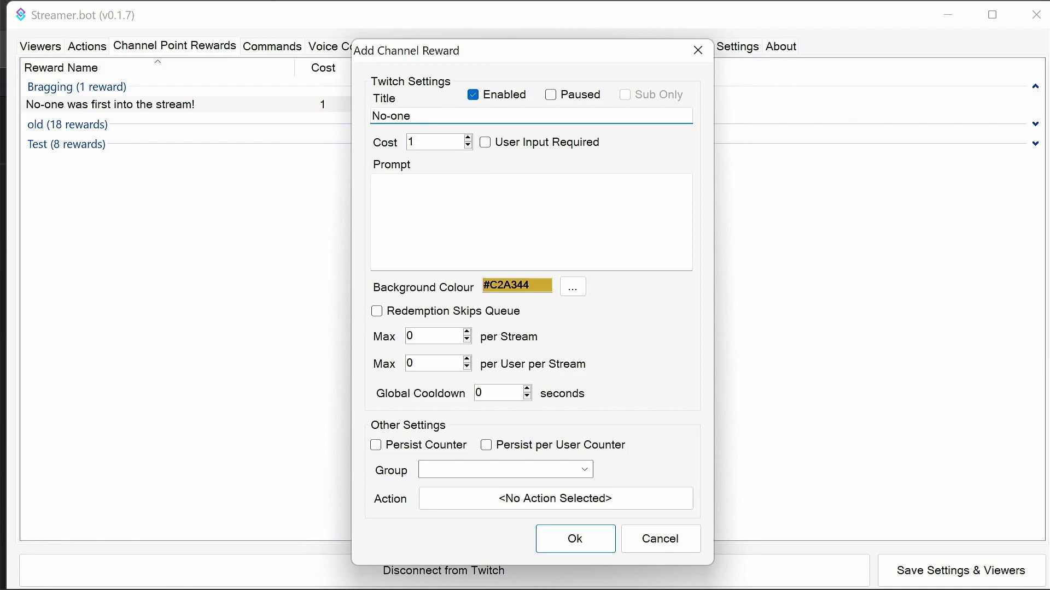
pyautogui.write('is the bi')
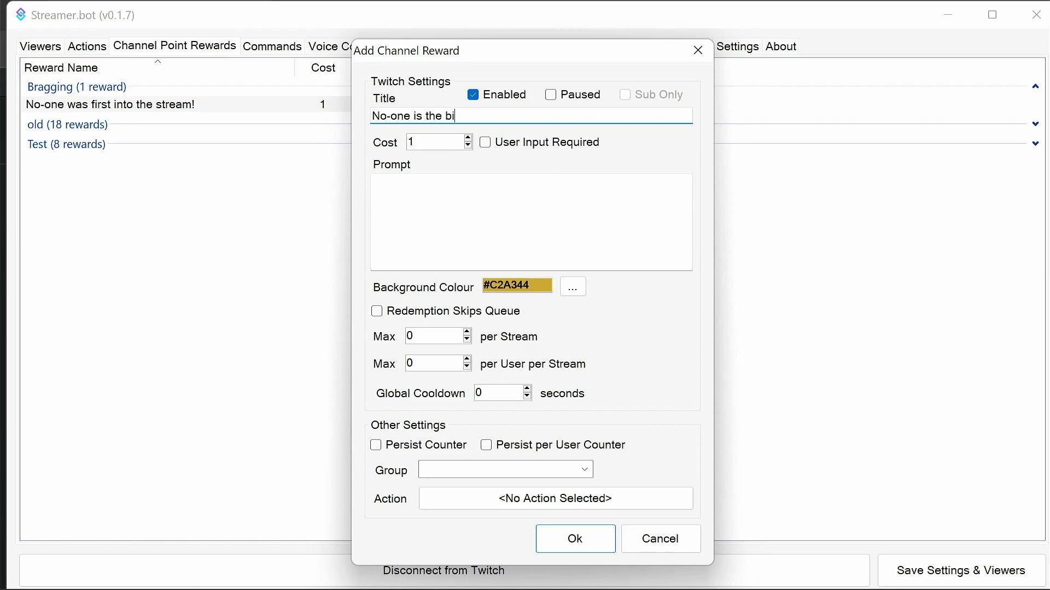
pyautogui.write('ggest fan!')
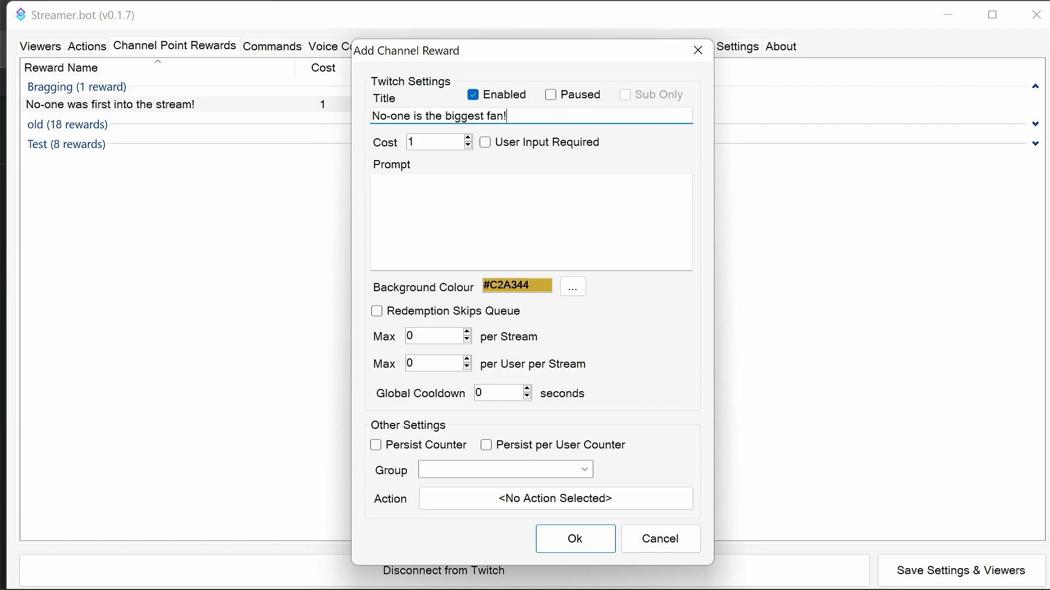
pyautogui.moveTo(453, 176)
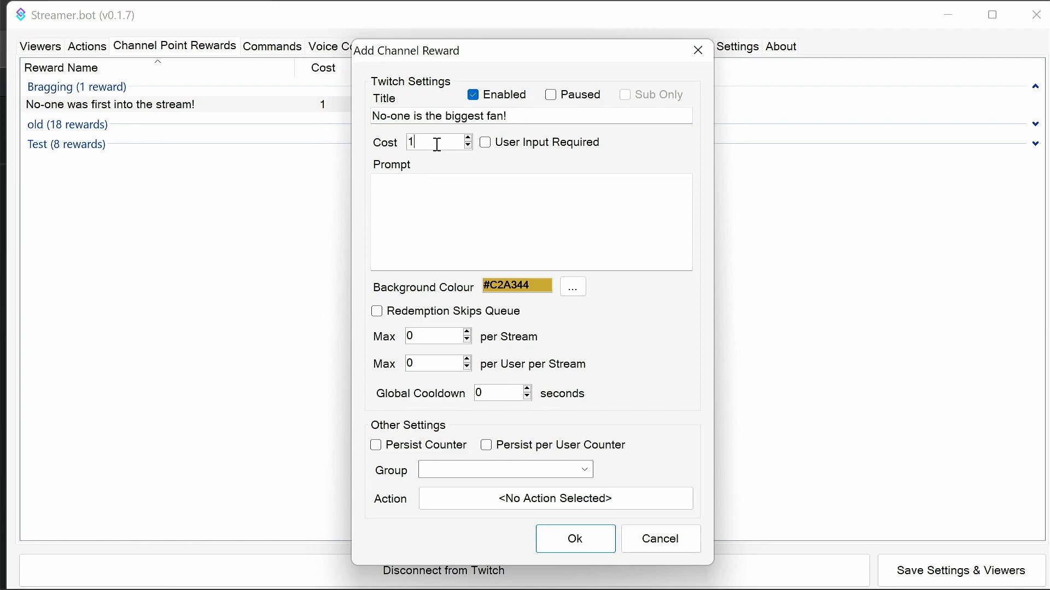
# Step: Set its cost to 100 and type the 'gets your name here!' prompt
pyautogui.write('00')
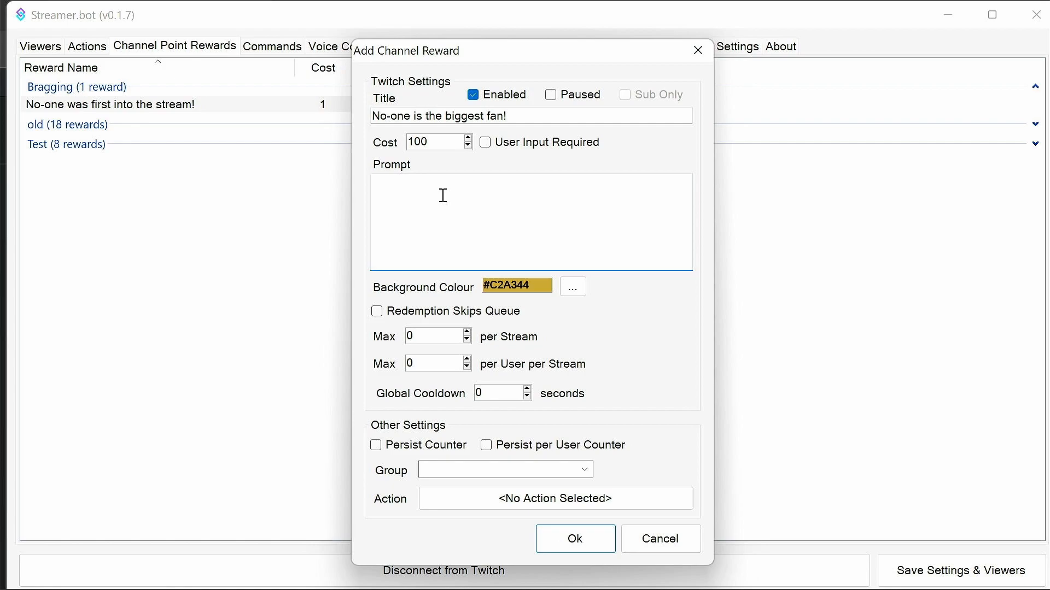
pyautogui.write("Points doesn't make you the b")
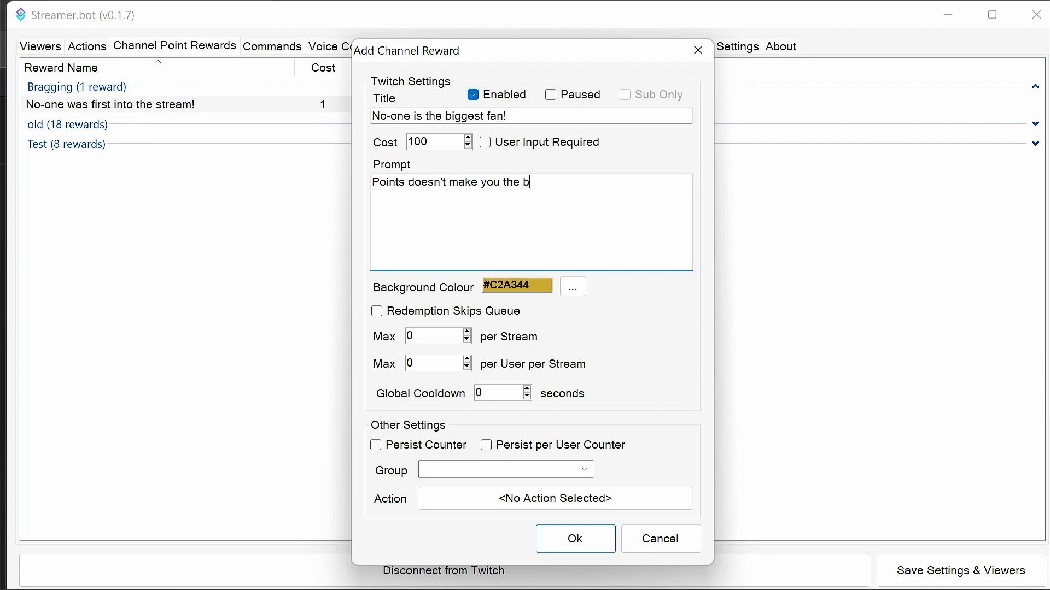
pyautogui.write('iggest fan, but it e')
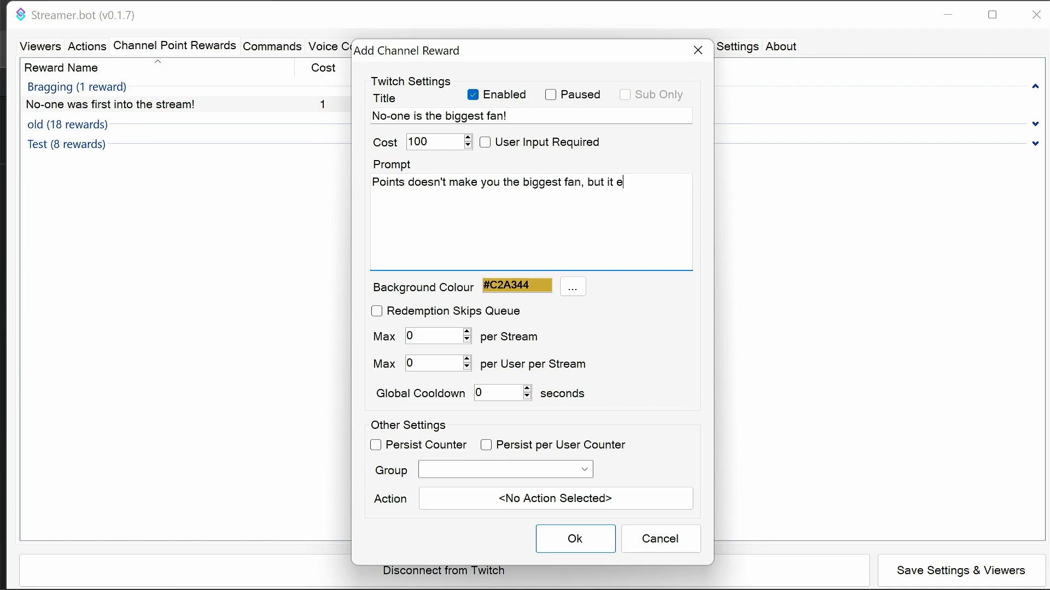
pyautogui.write('certainly')
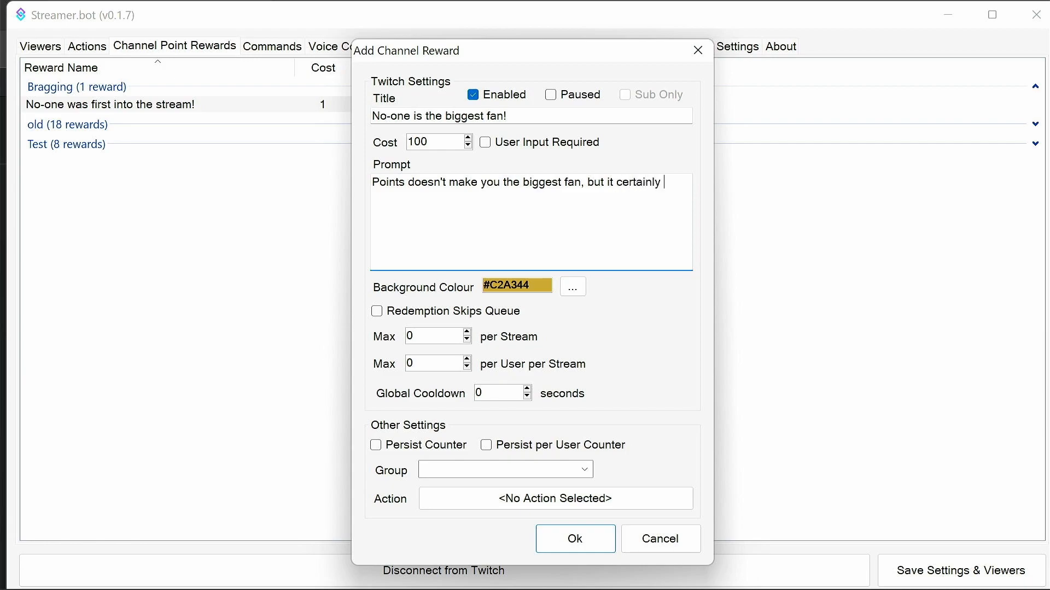
pyautogui.write('gets your name h')
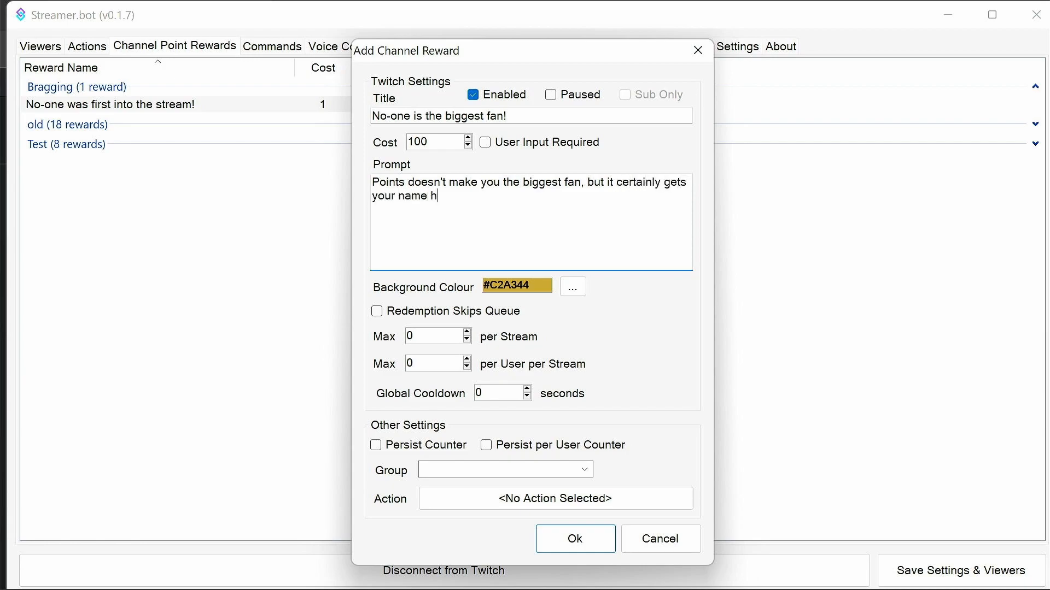
pyautogui.write('ere!')
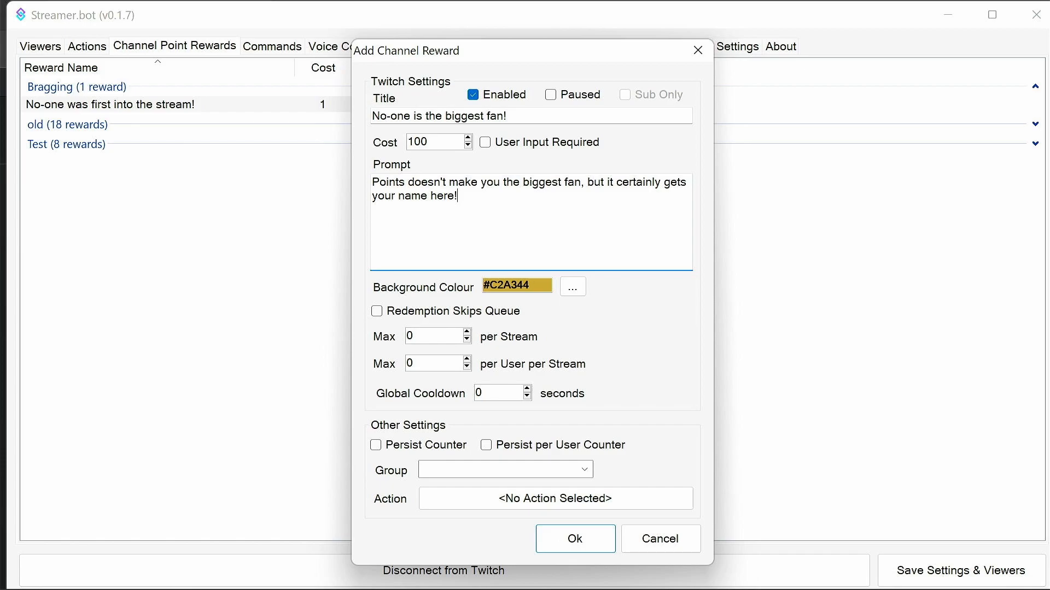
pyautogui.moveTo(453, 362)
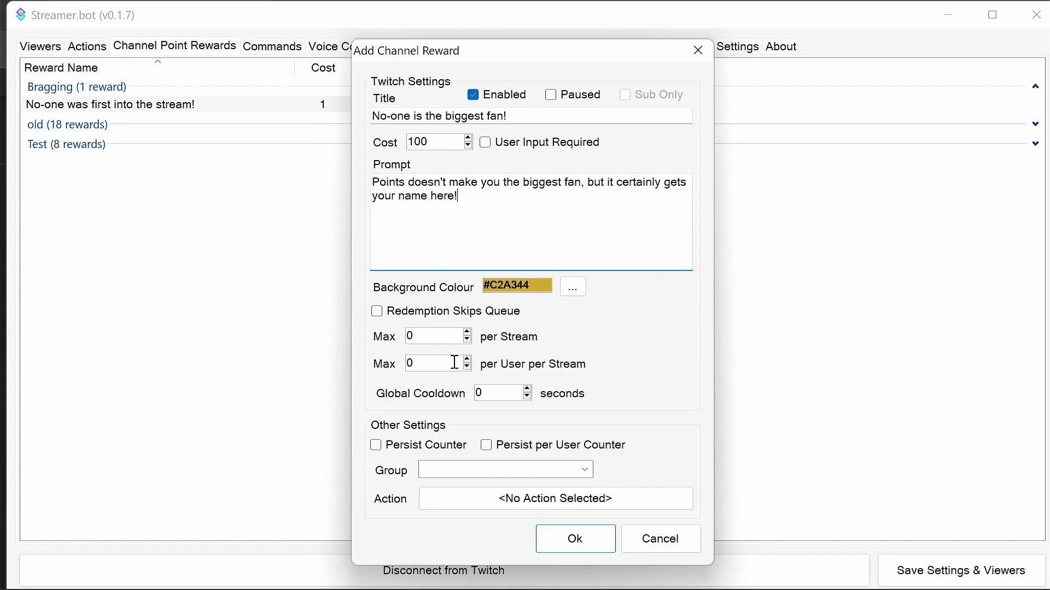
# Step: Link 'No-one is the biggest fan!' to the Biggest fan action and save it
pyautogui.click(504, 469)
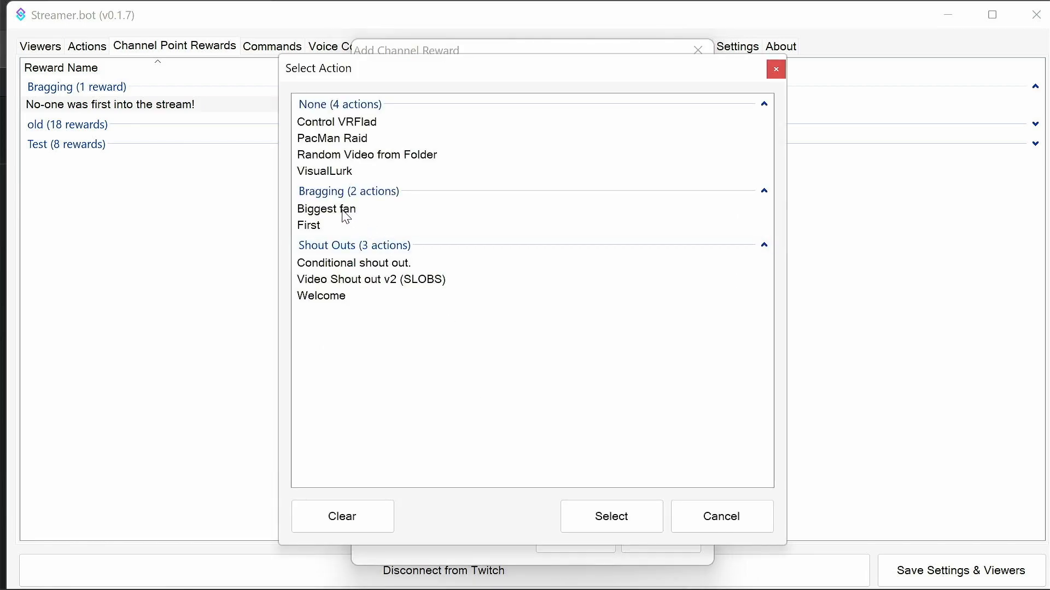
pyautogui.click(610, 516)
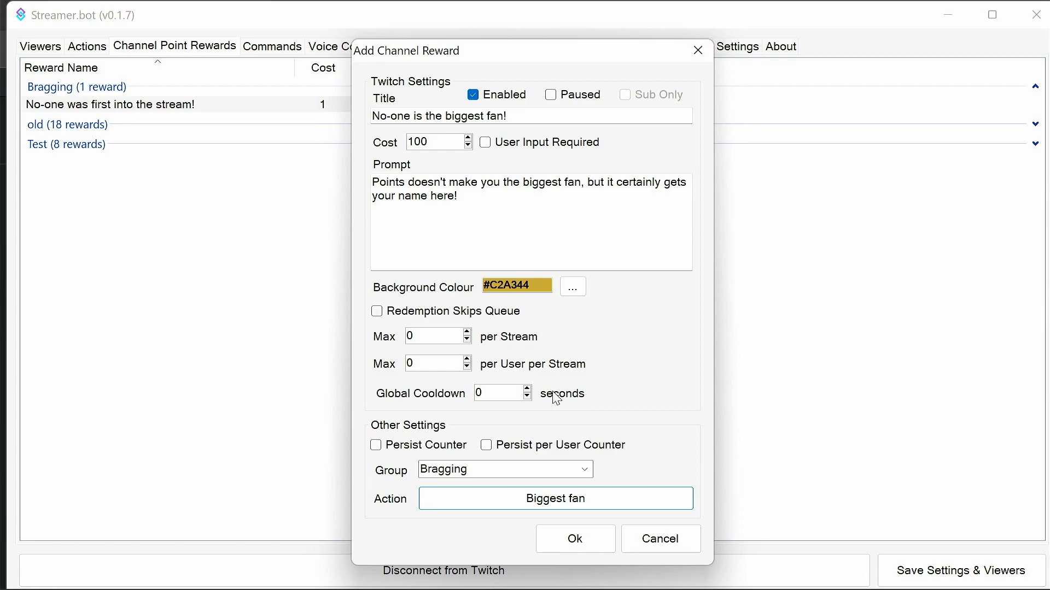
pyautogui.click(574, 539)
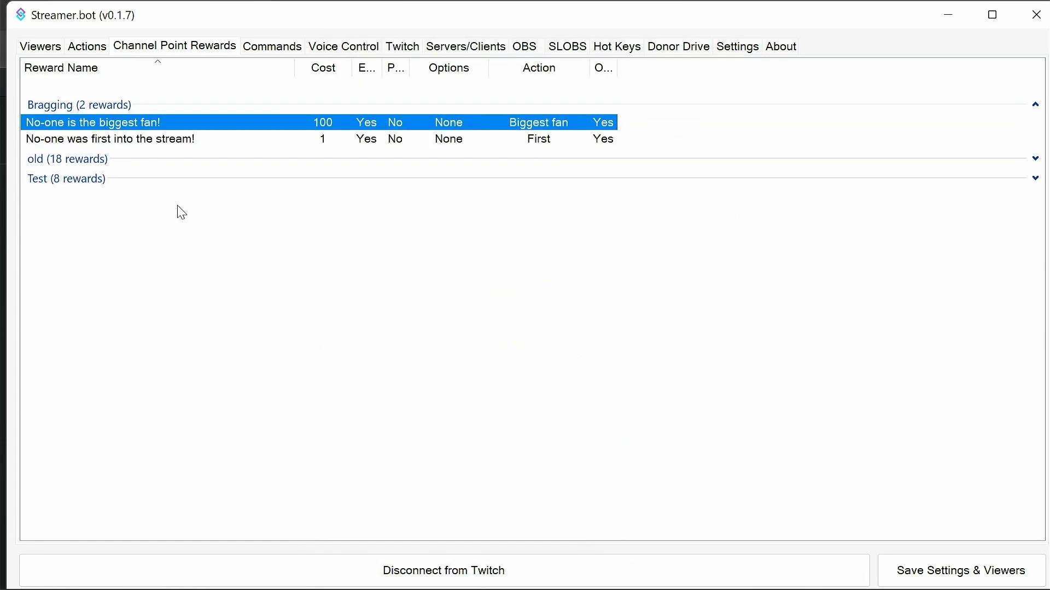
# Step: Open the First action and review its chat message sub-action
pyautogui.click(87, 46)
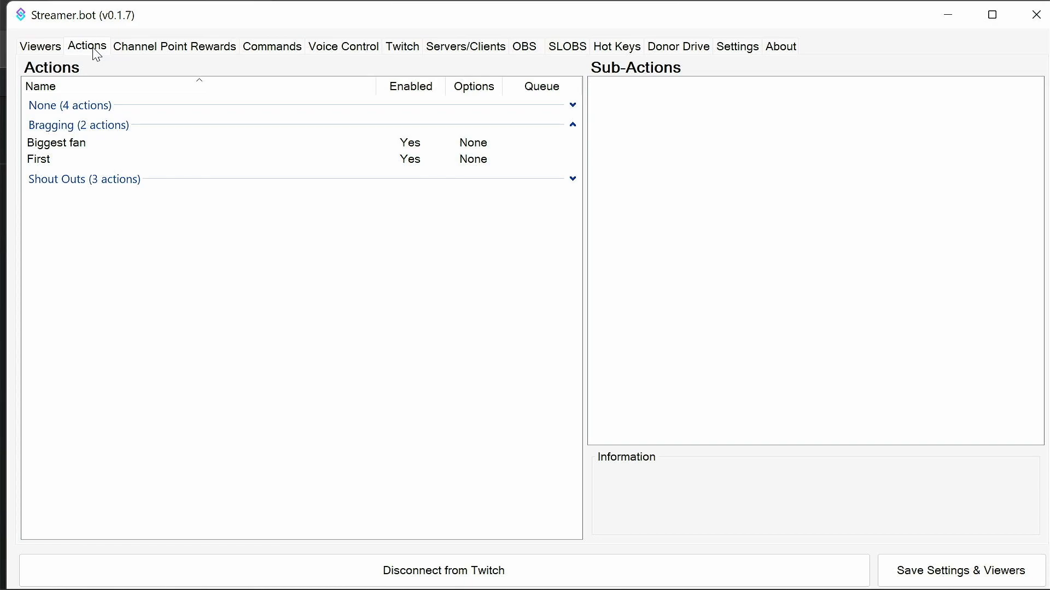
pyautogui.moveTo(86, 55)
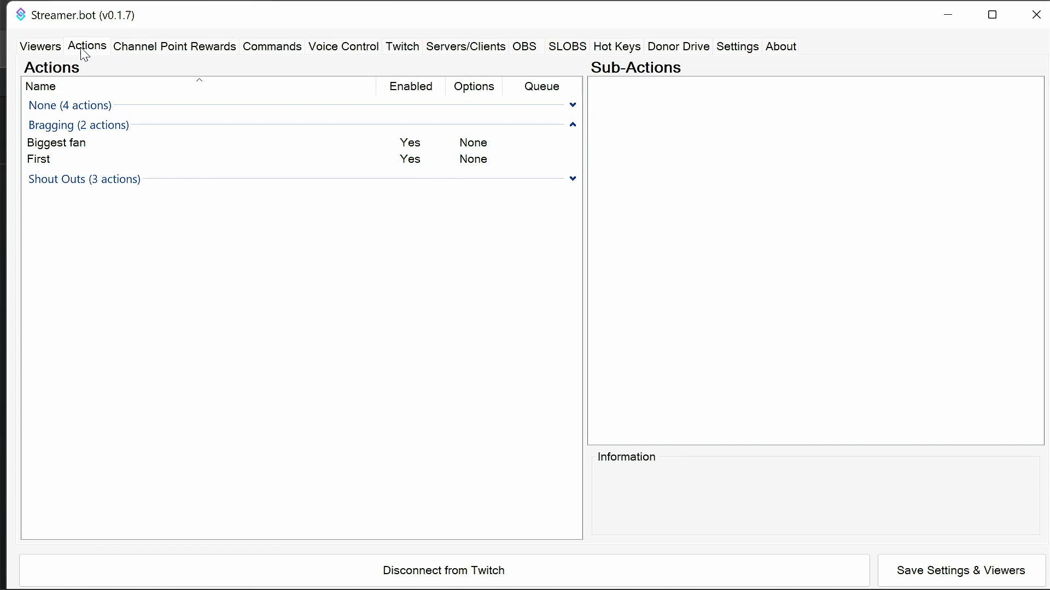
pyautogui.doubleClick(38, 159)
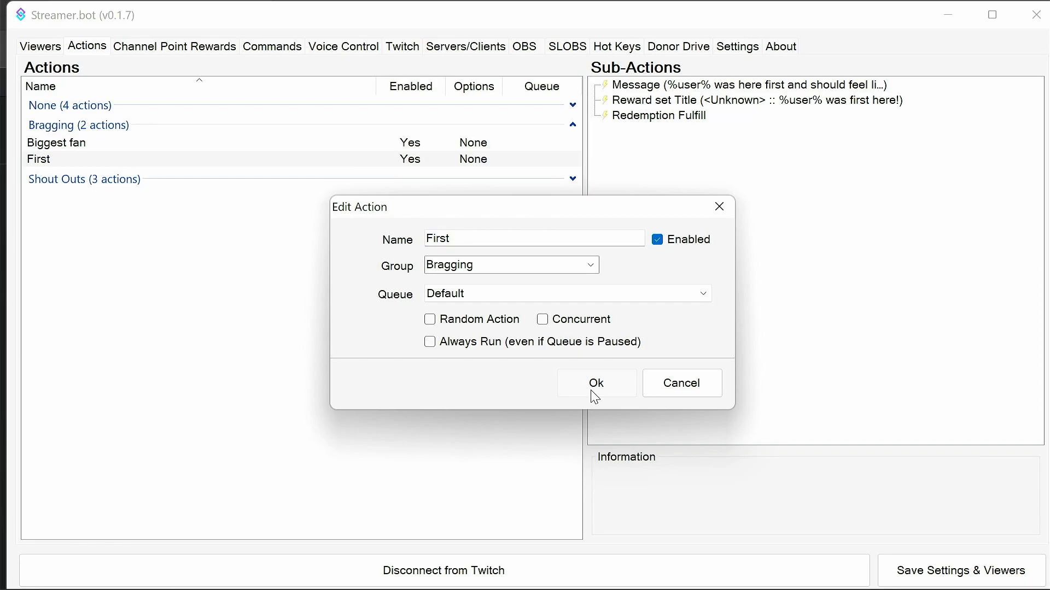
pyautogui.click(596, 383)
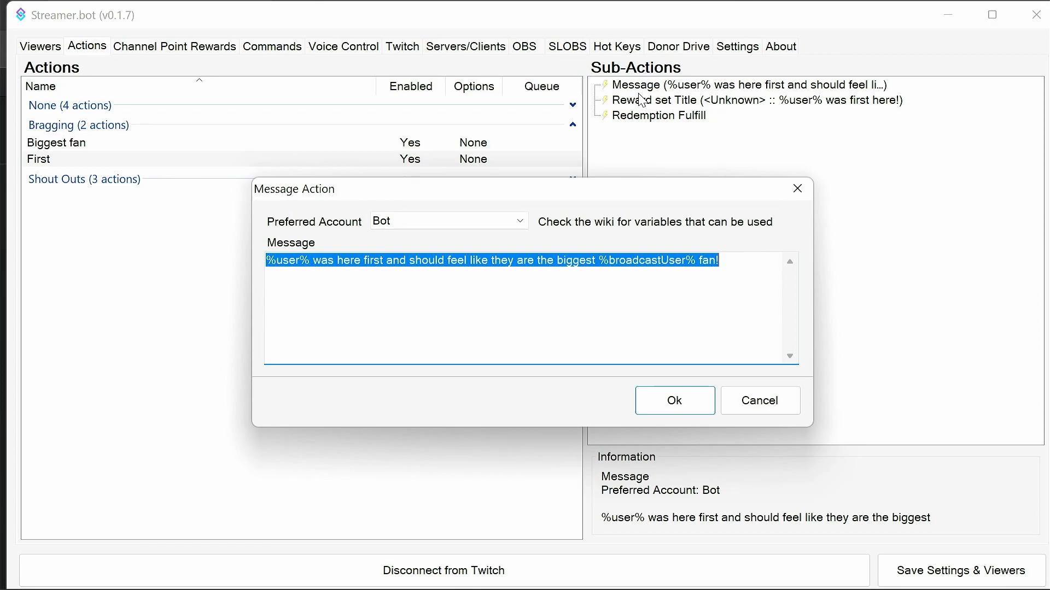
pyautogui.click(309, 261)
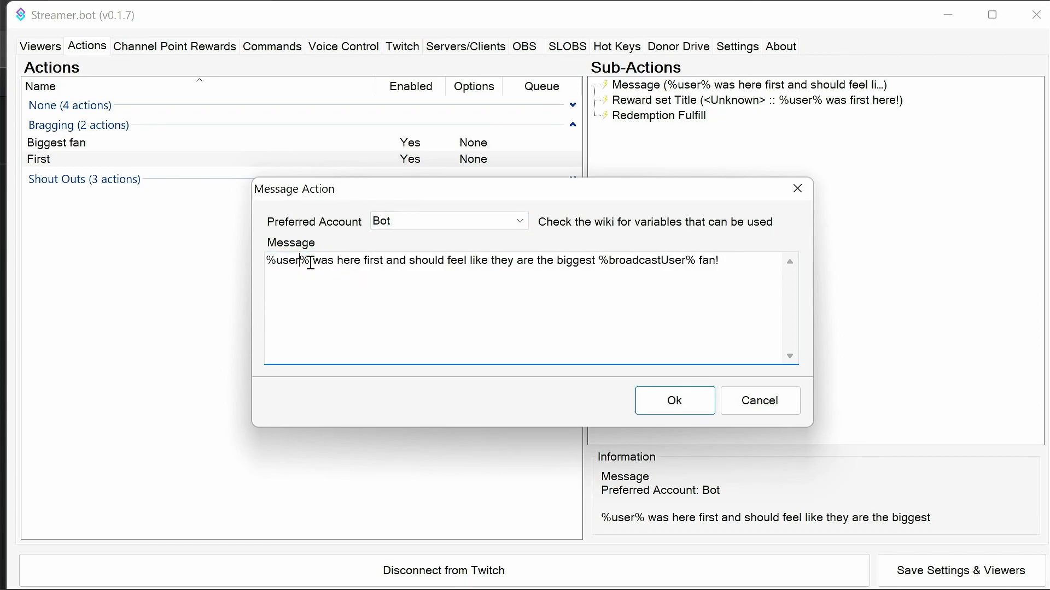
pyautogui.doubleClick(287, 260)
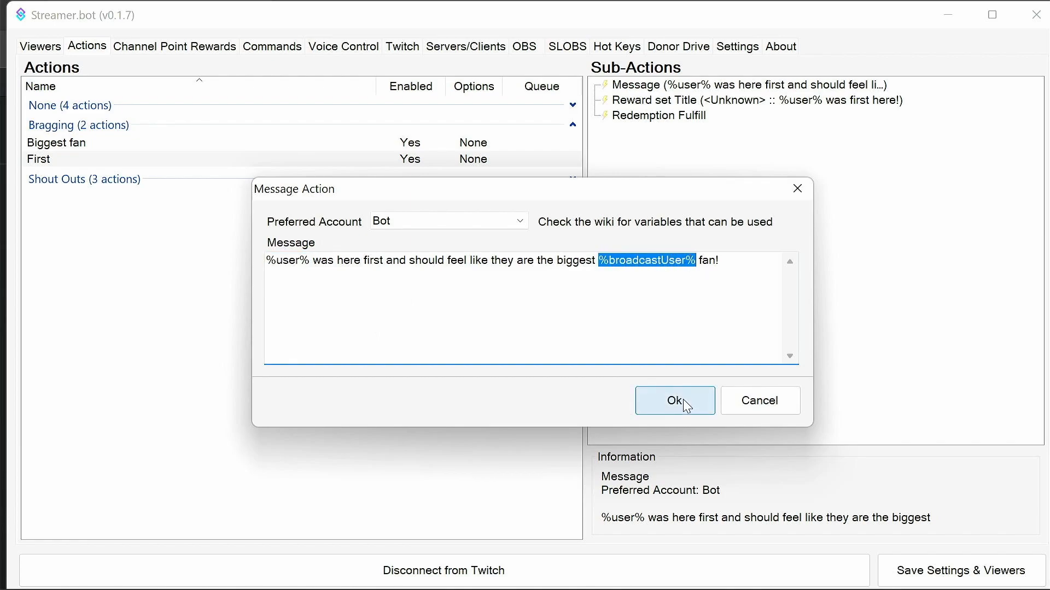
pyautogui.click(673, 400)
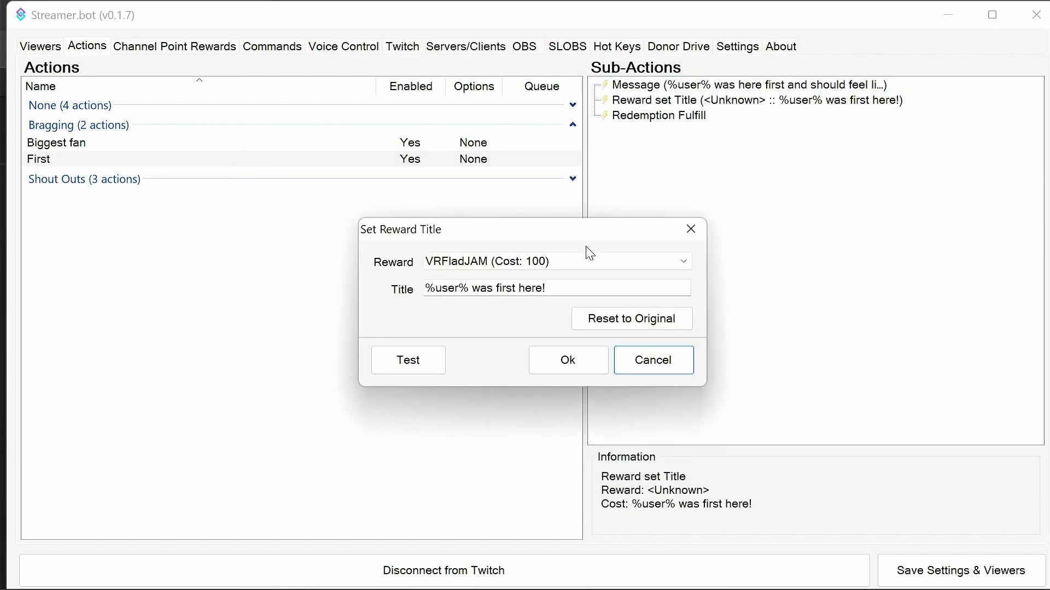
# Step: Make First retitle 'No-one was first into the stream!' to '%user% was first into the stream today!'
pyautogui.click(679, 261)
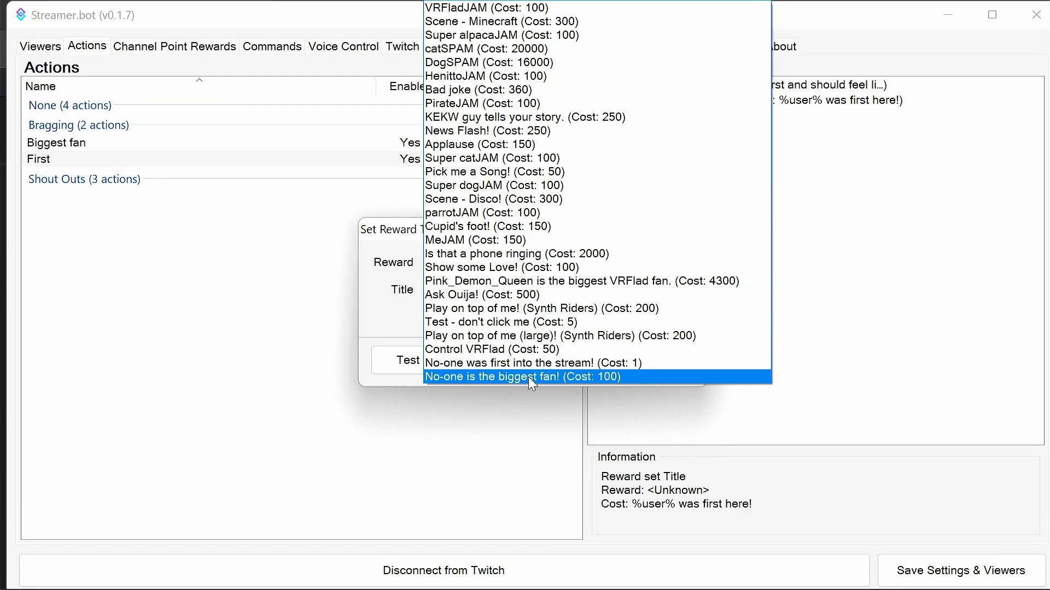
pyautogui.click(522, 377)
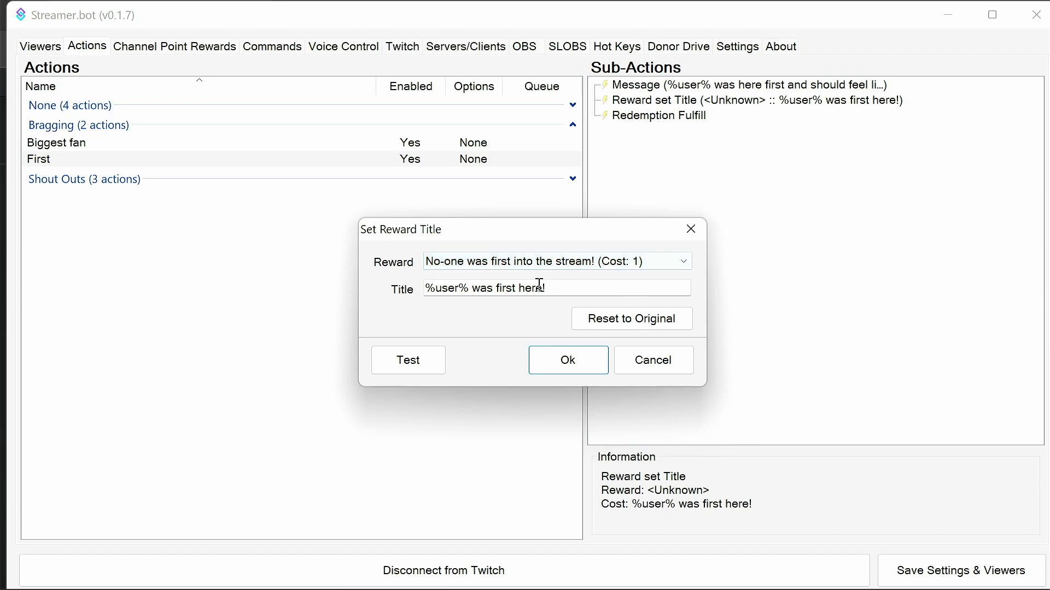
pyautogui.doubleClick(531, 289)
pyautogui.write('int')
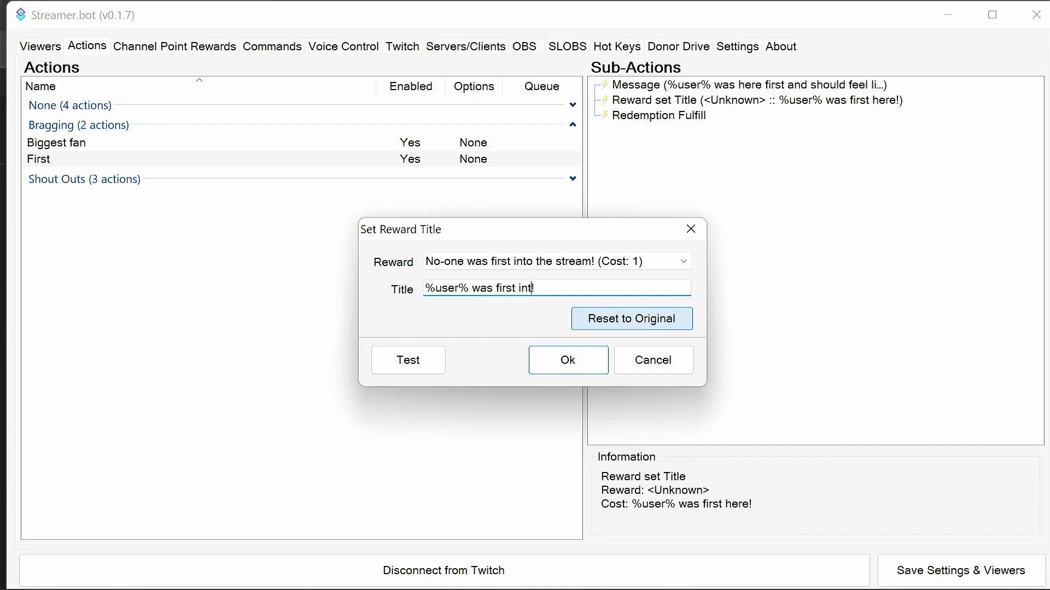
pyautogui.write('o the stream toda')
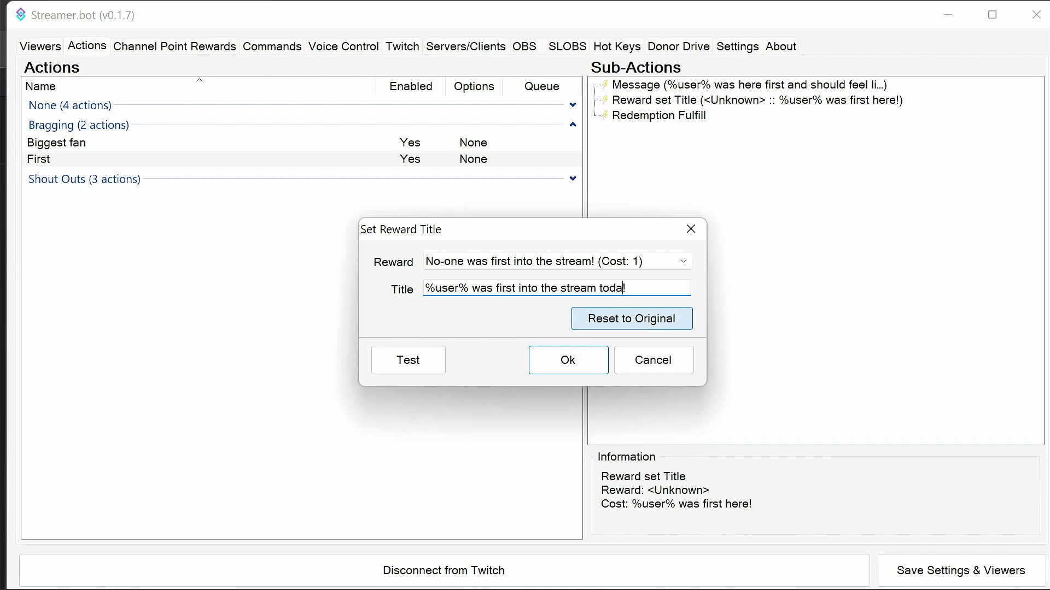
pyautogui.write('y!')
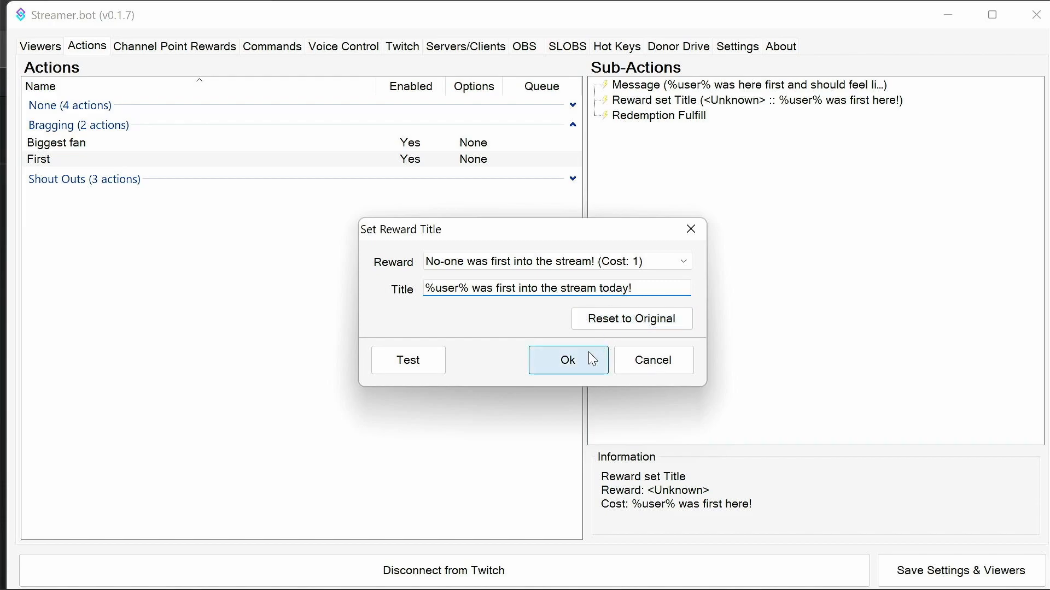
pyautogui.click(567, 360)
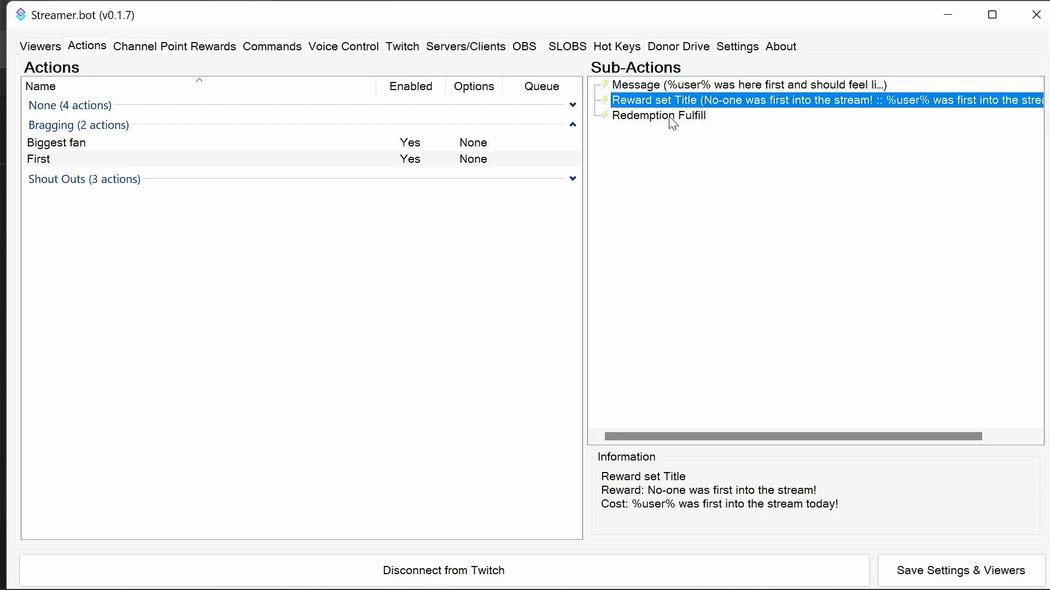
pyautogui.click(658, 116)
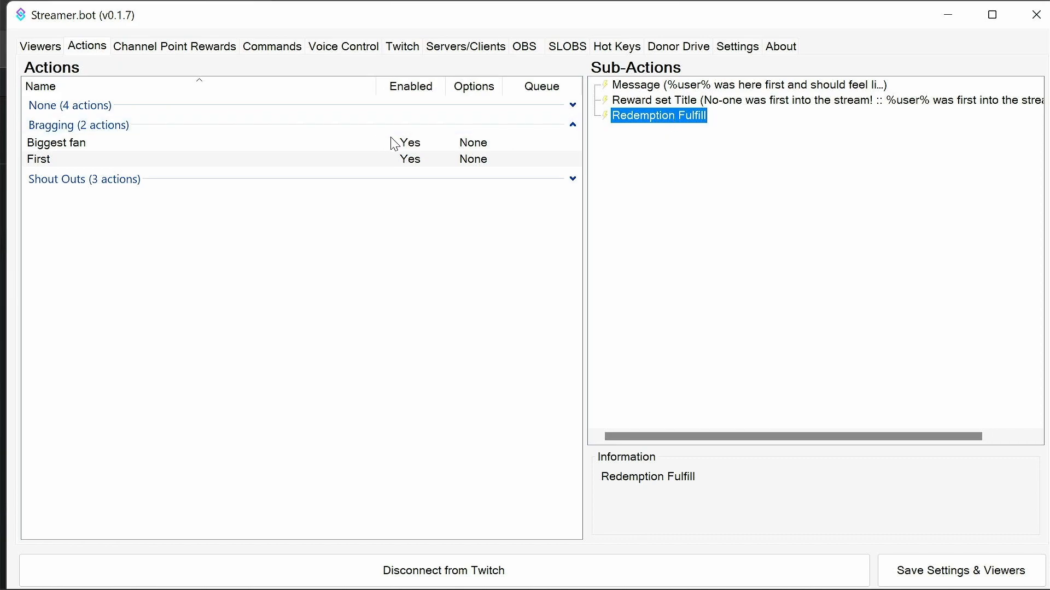
pyautogui.click(57, 143)
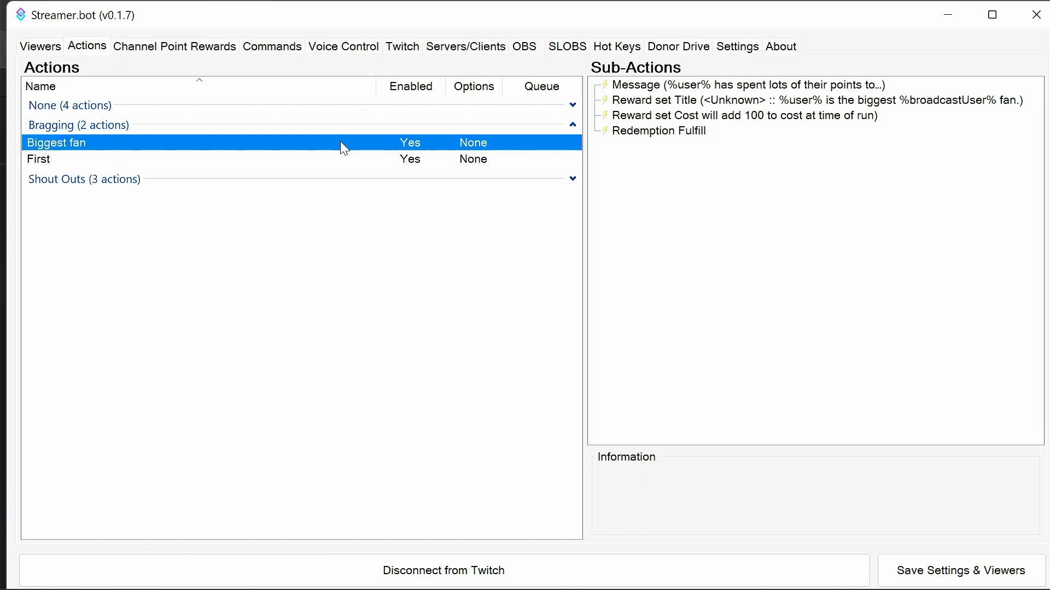
pyautogui.moveTo(696, 100)
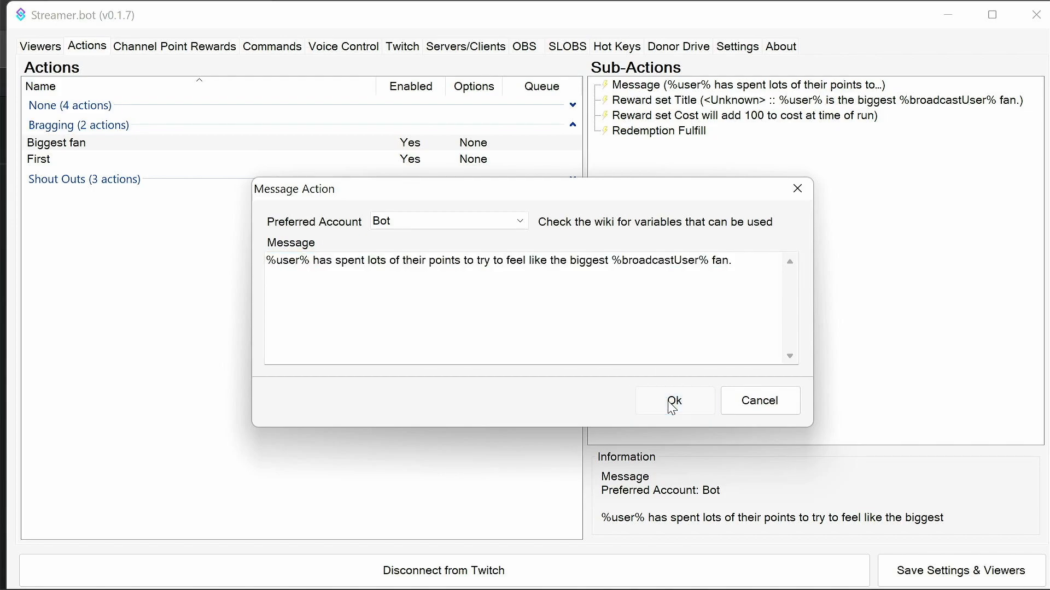
# Step: Point Biggest fan's Set Title sub-action at 'No-one is the biggest fan!'
pyautogui.click(674, 400)
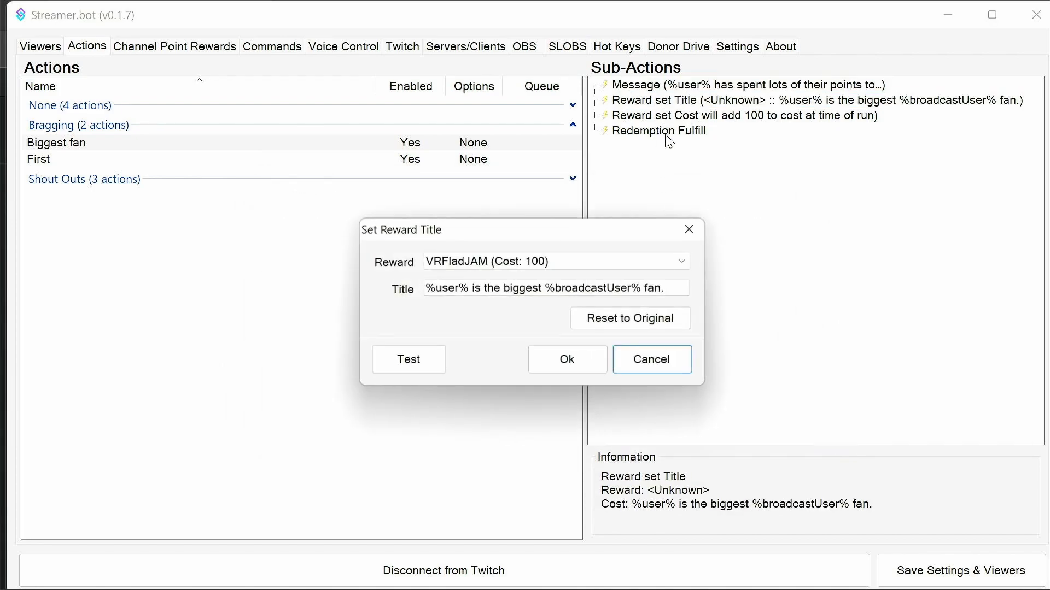
pyautogui.click(679, 261)
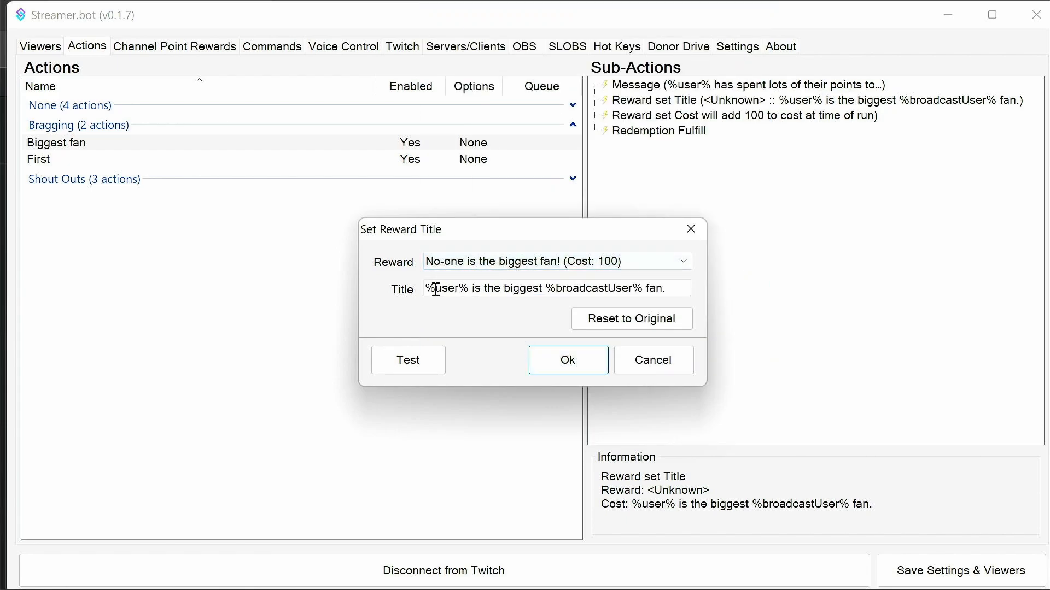
pyautogui.doubleClick(446, 288)
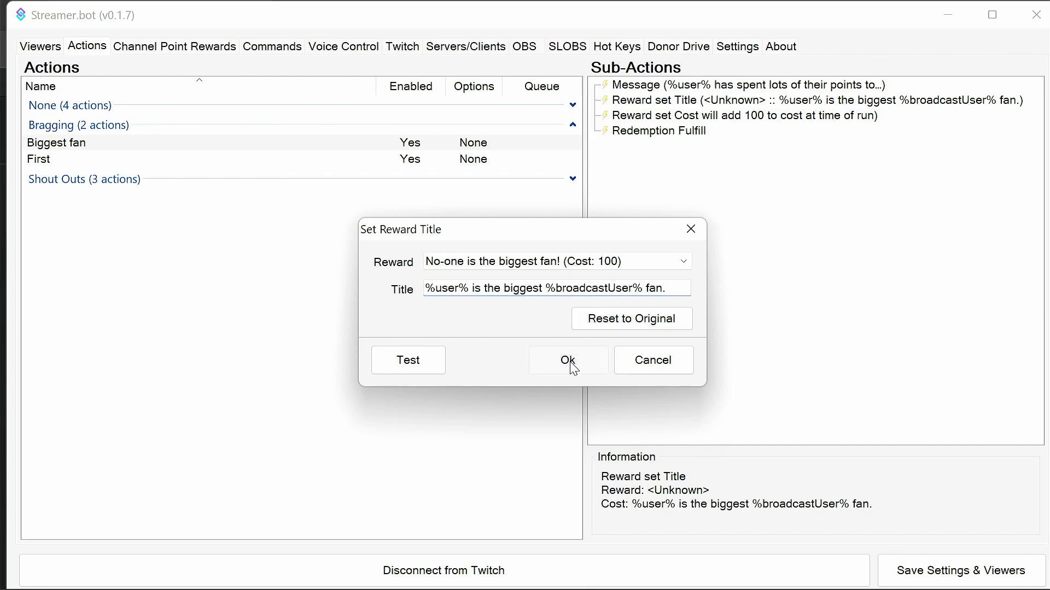
pyautogui.click(567, 360)
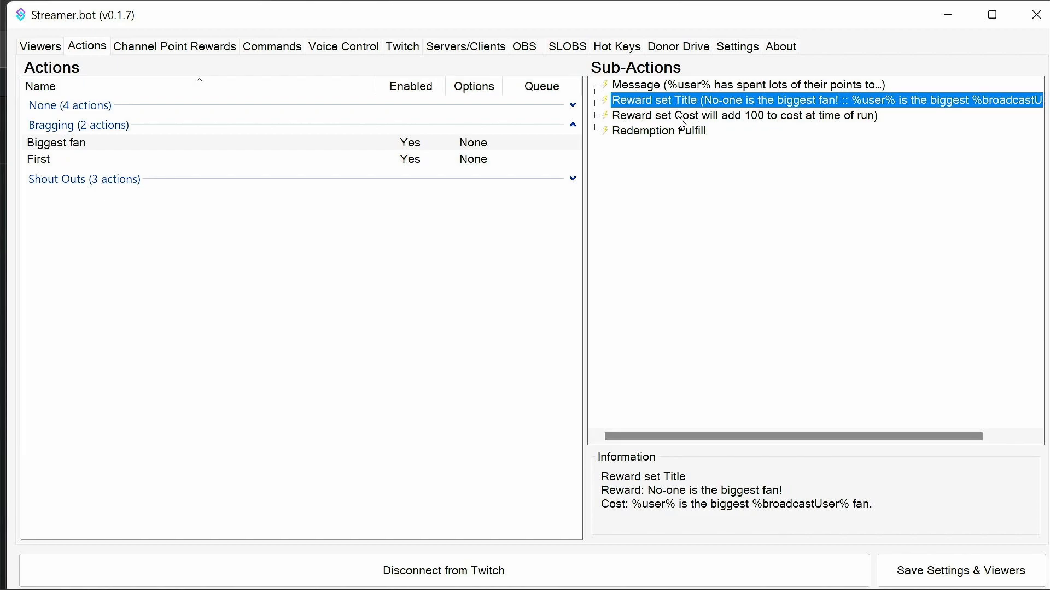
# Step: Point its Set Cost sub-action at the same reward, keeping Add 100
pyautogui.doubleClick(745, 114)
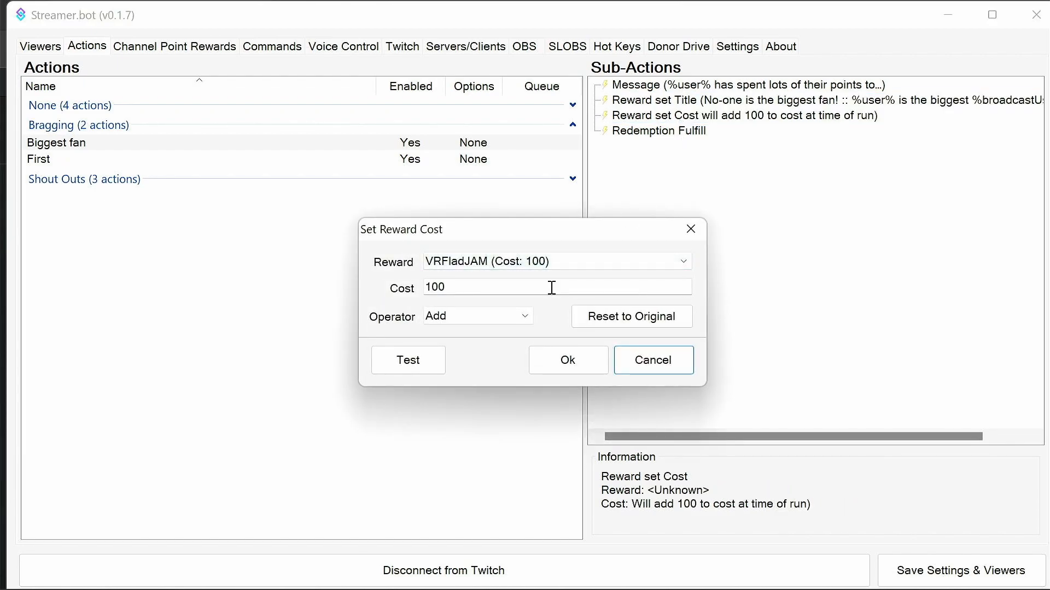
pyautogui.click(680, 262)
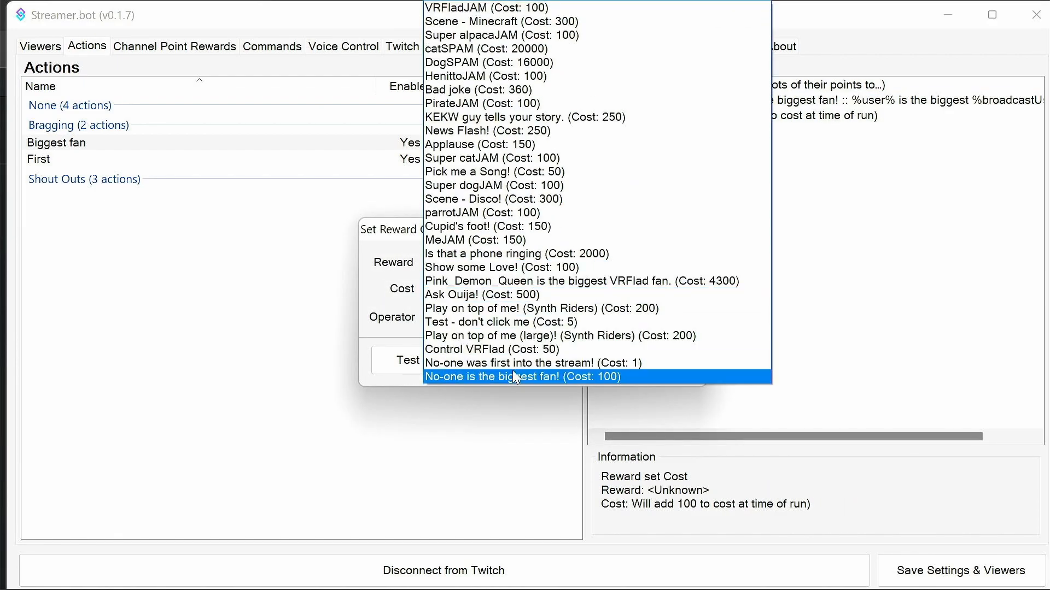
pyautogui.click(522, 376)
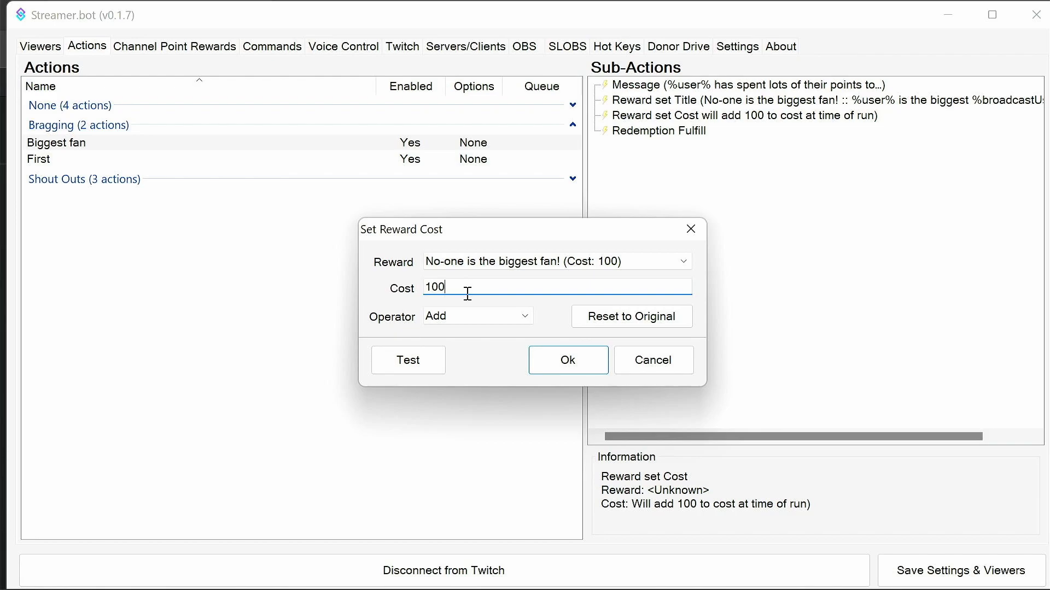
pyautogui.click(566, 360)
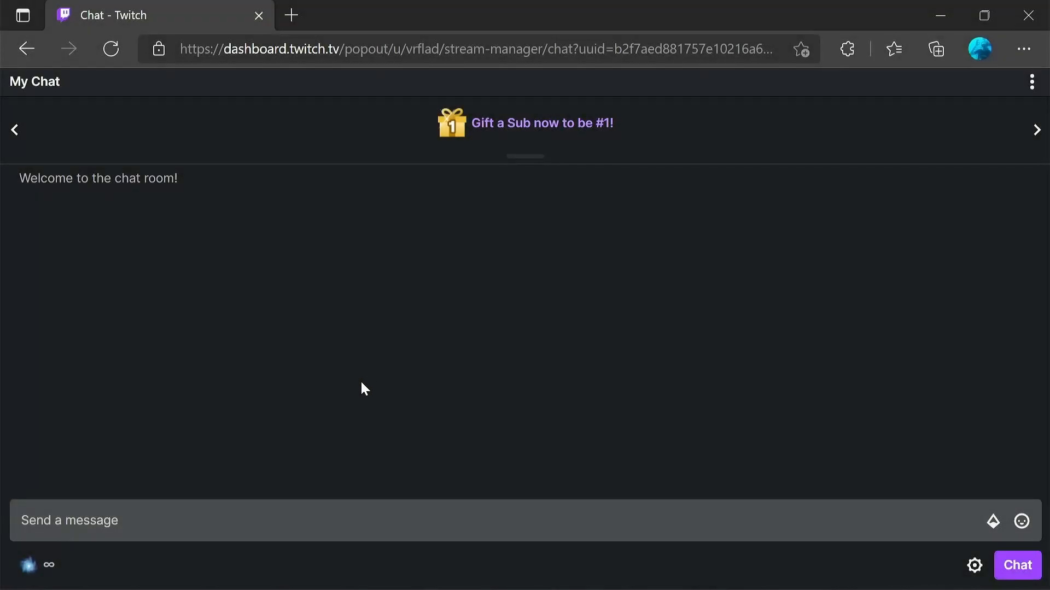
pyautogui.moveTo(306, 406)
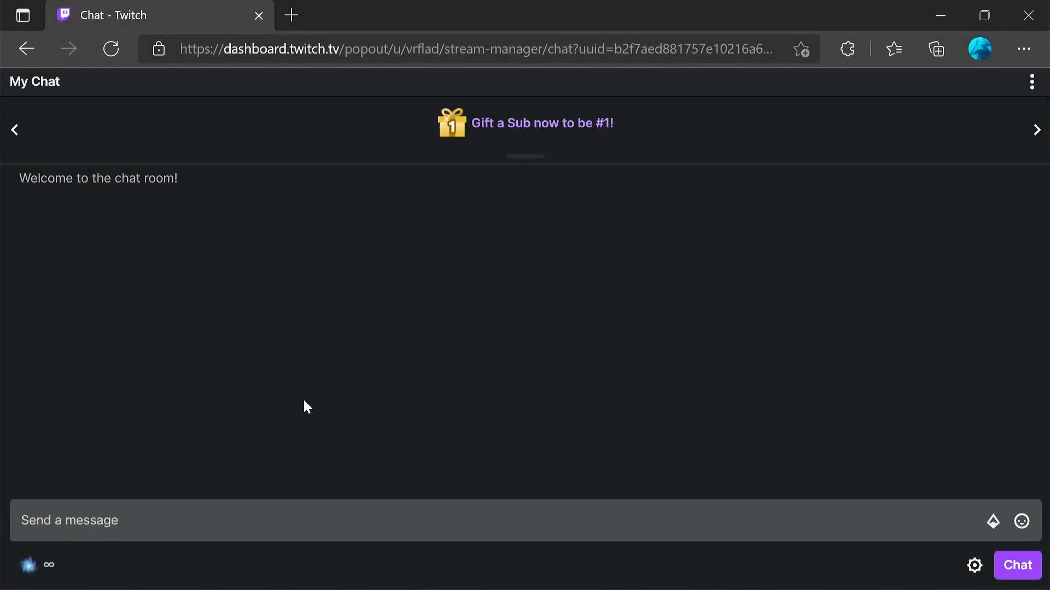
pyautogui.moveTo(154, 501)
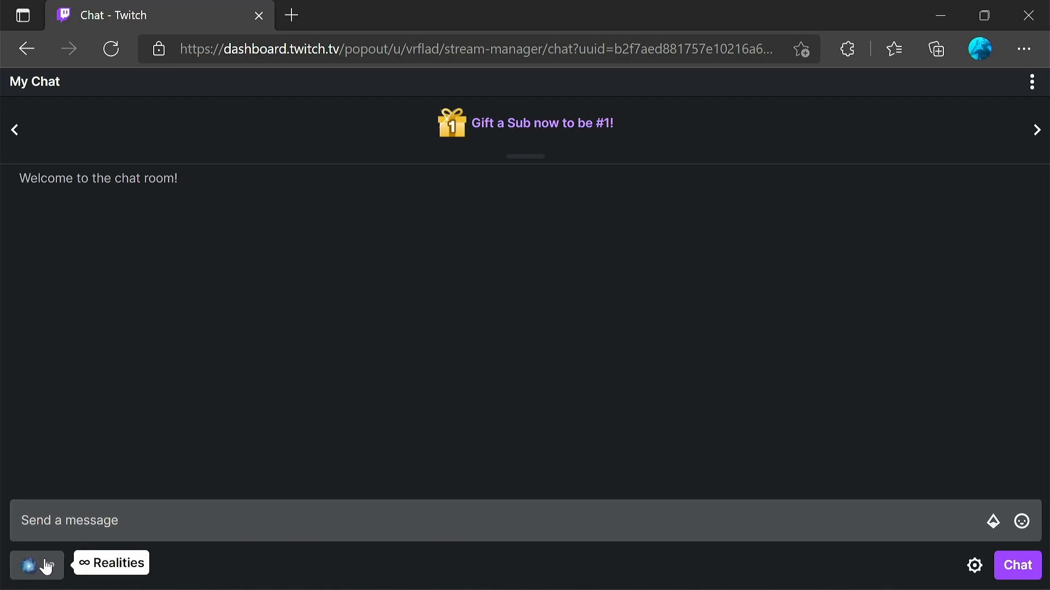
# Step: Redeem 'No-one was first into the stream!' and check its new 'VRFlad was first' title
pyautogui.click(37, 566)
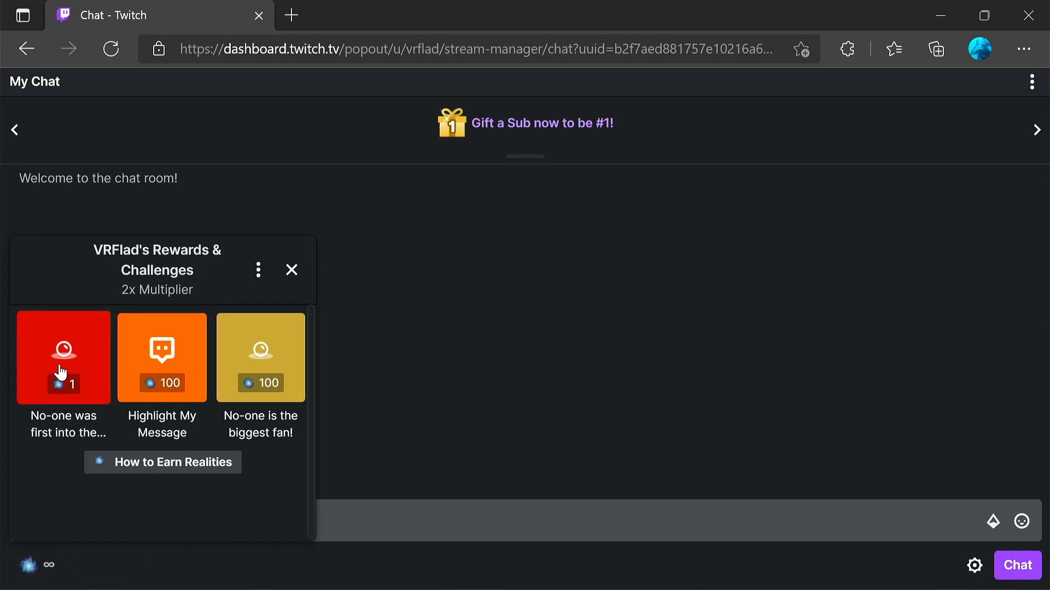
pyautogui.click(62, 358)
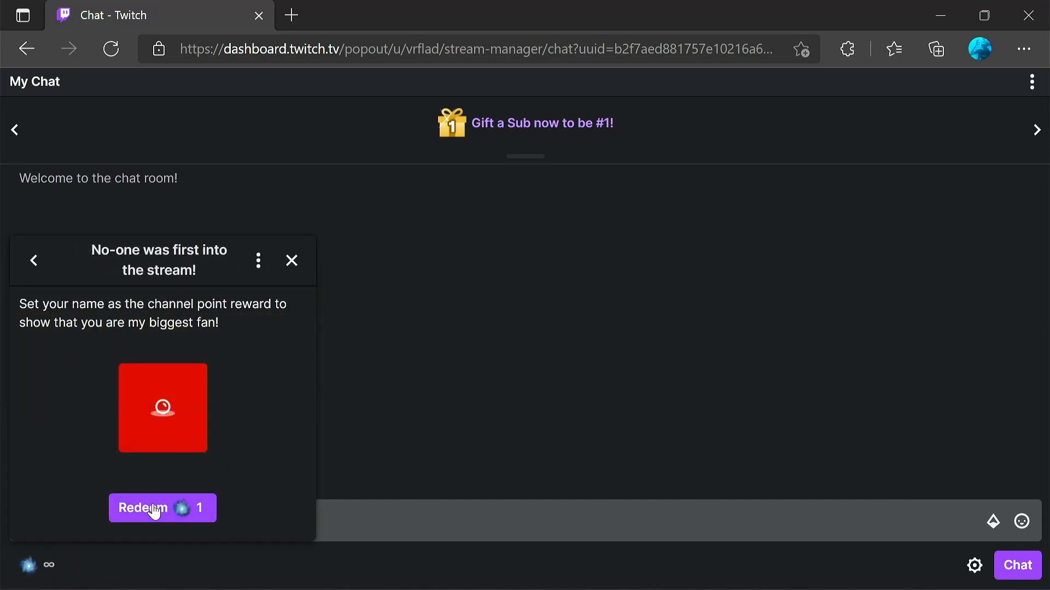
pyautogui.click(162, 508)
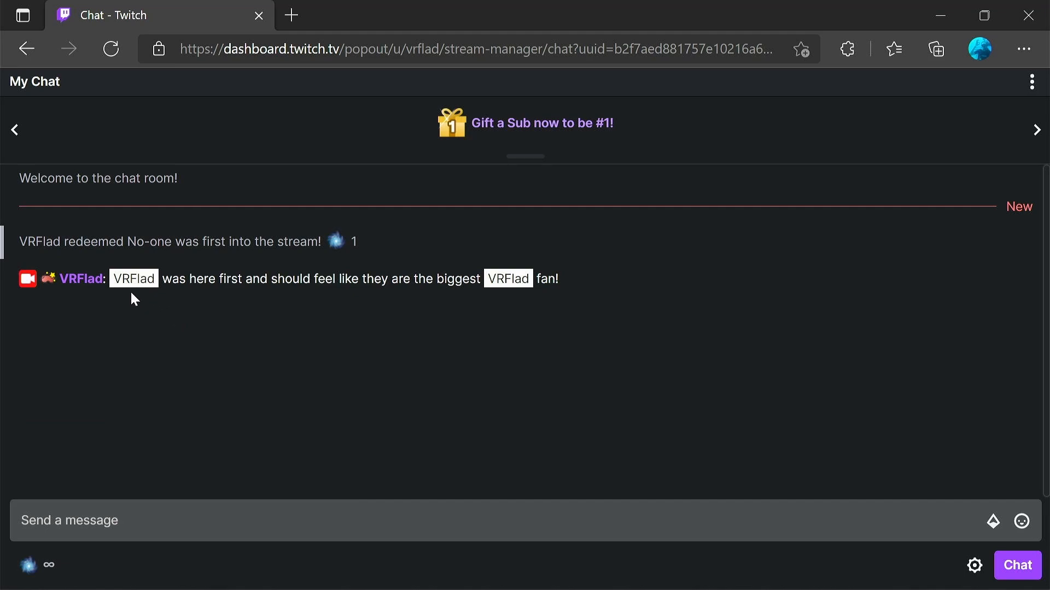
pyautogui.moveTo(310, 303)
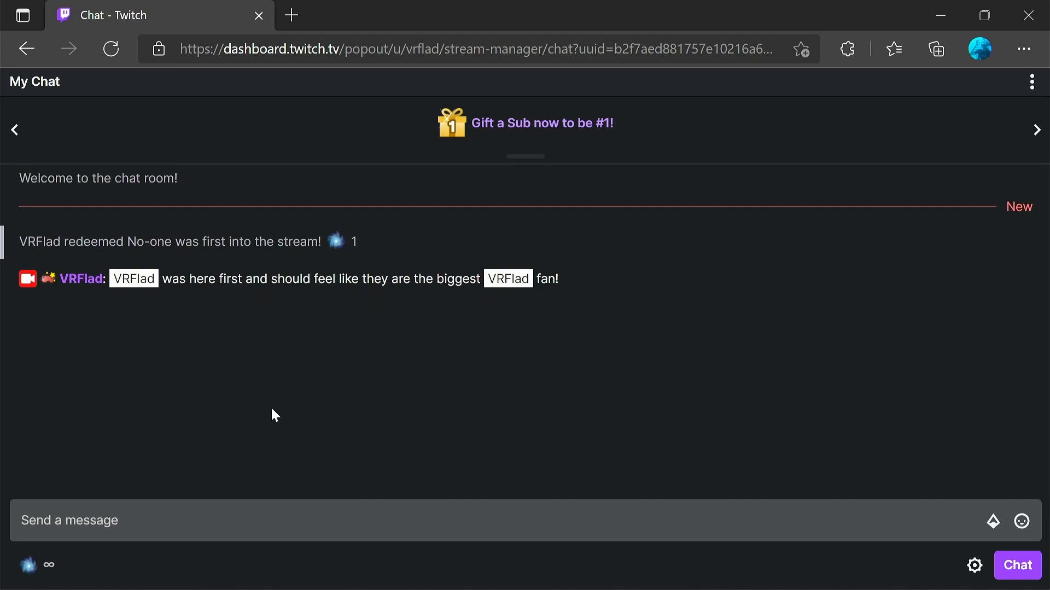
pyautogui.moveTo(48, 565)
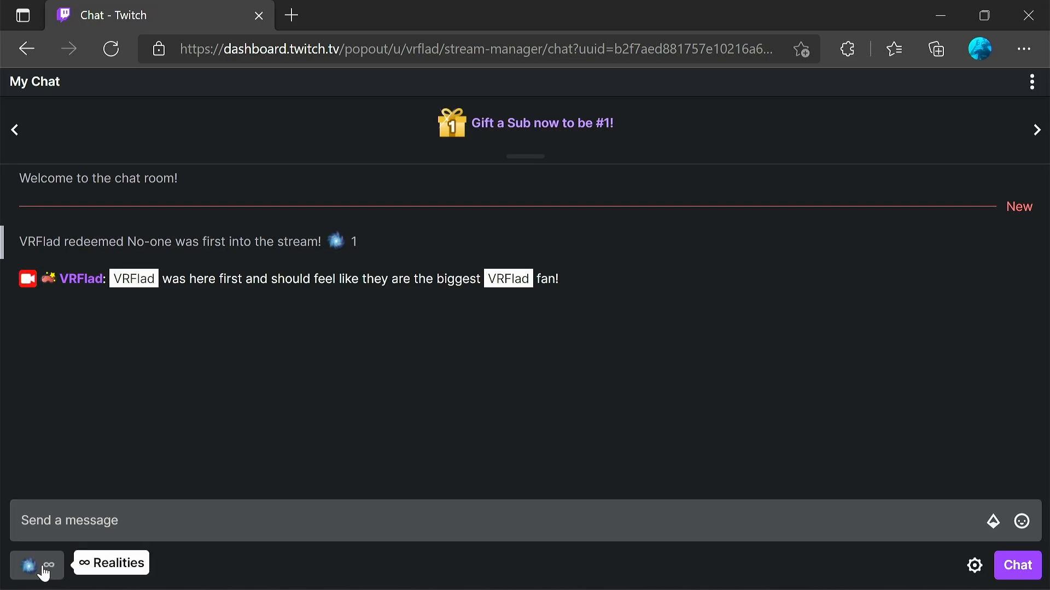
pyautogui.click(30, 565)
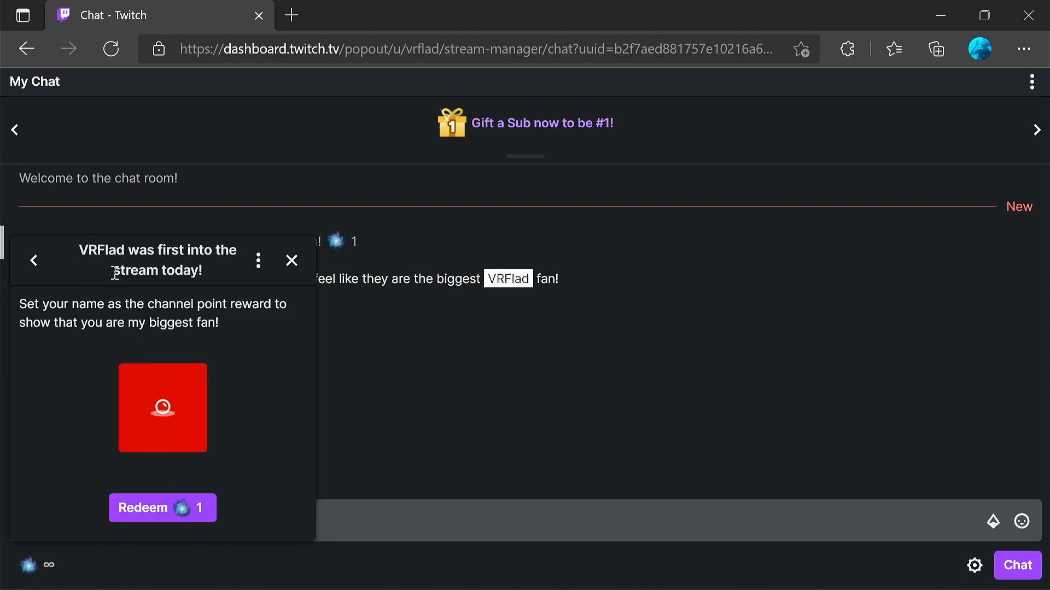
pyautogui.moveTo(219, 256)
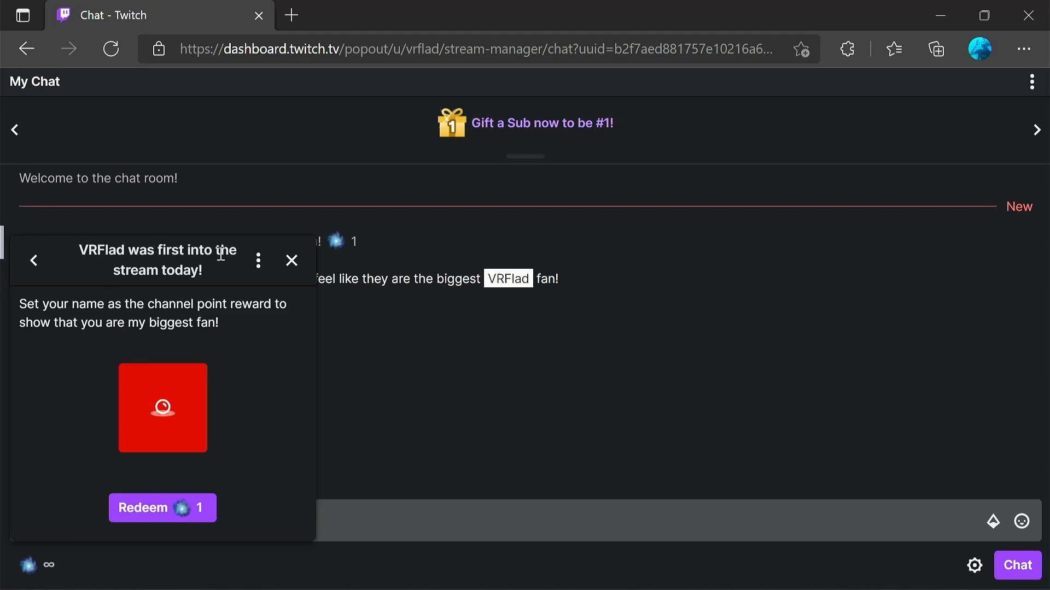
pyautogui.moveTo(103, 536)
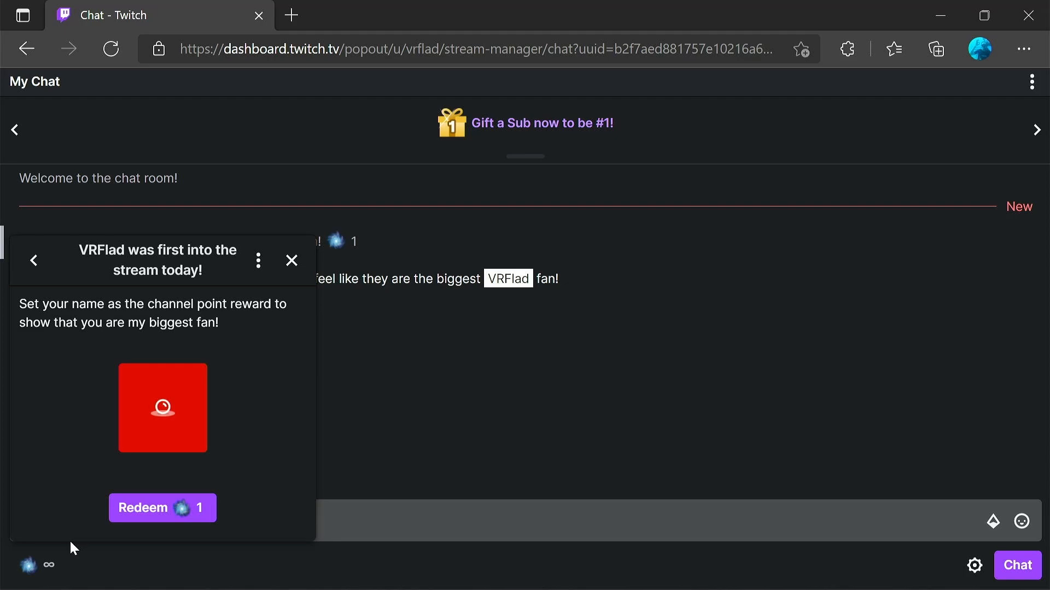
# Step: Redeem 'No-one is the biggest fan!' three times at 100, 200 and 300 points
pyautogui.click(162, 507)
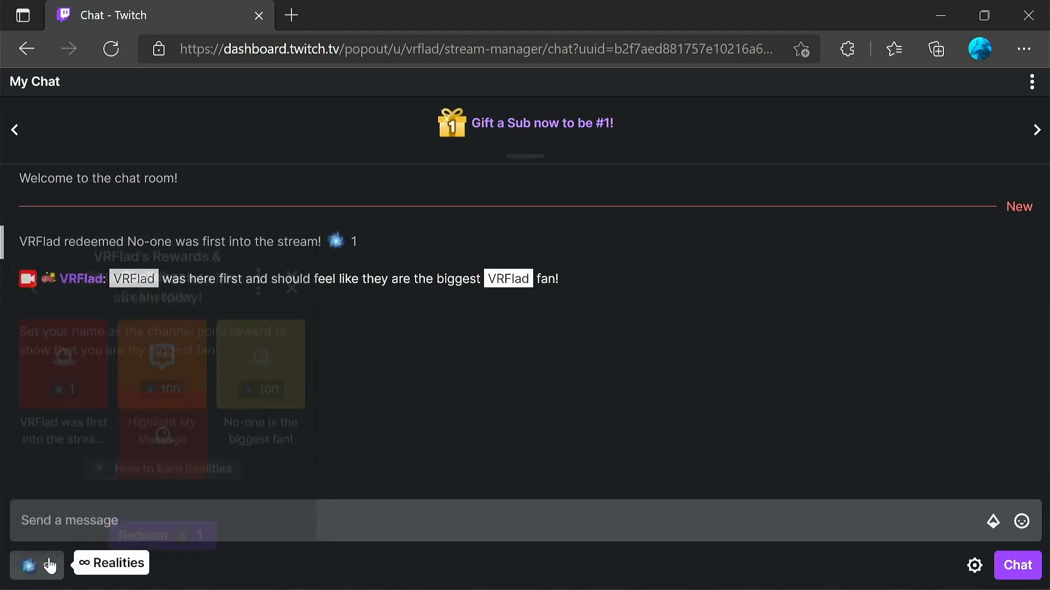
pyautogui.click(36, 565)
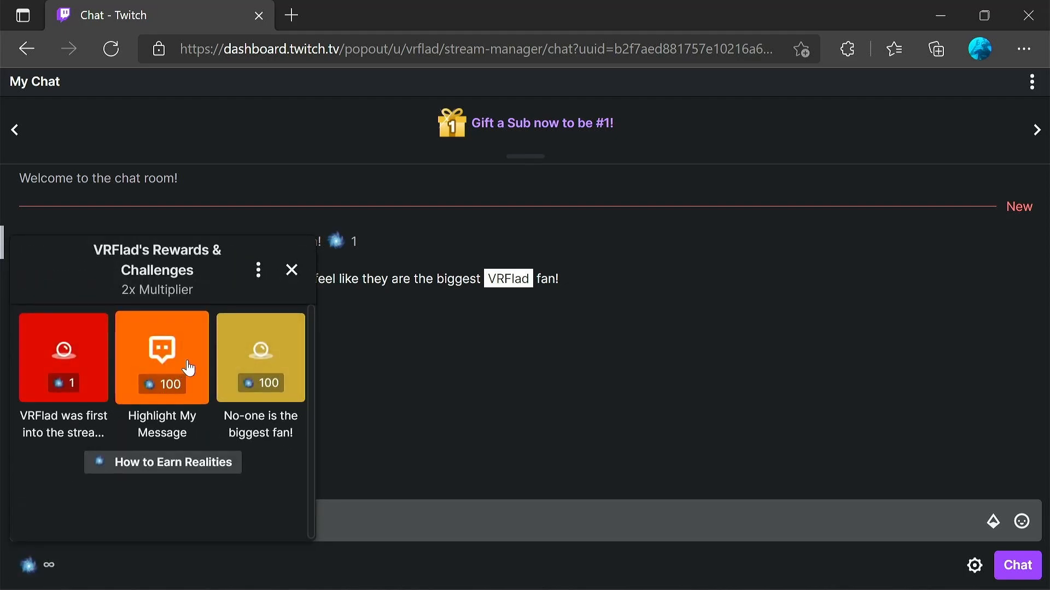
pyautogui.click(260, 358)
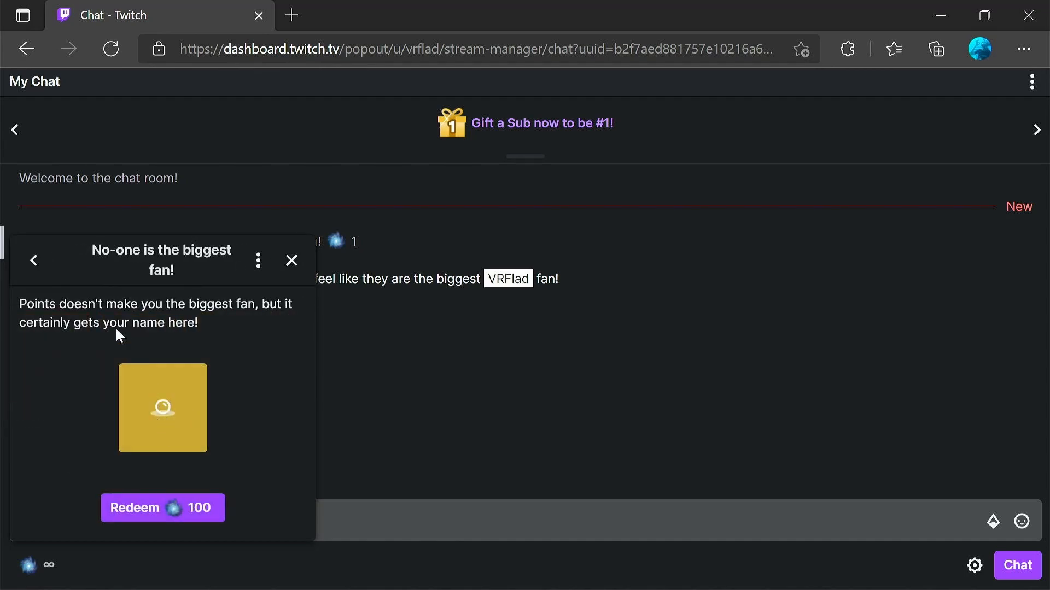
pyautogui.click(162, 508)
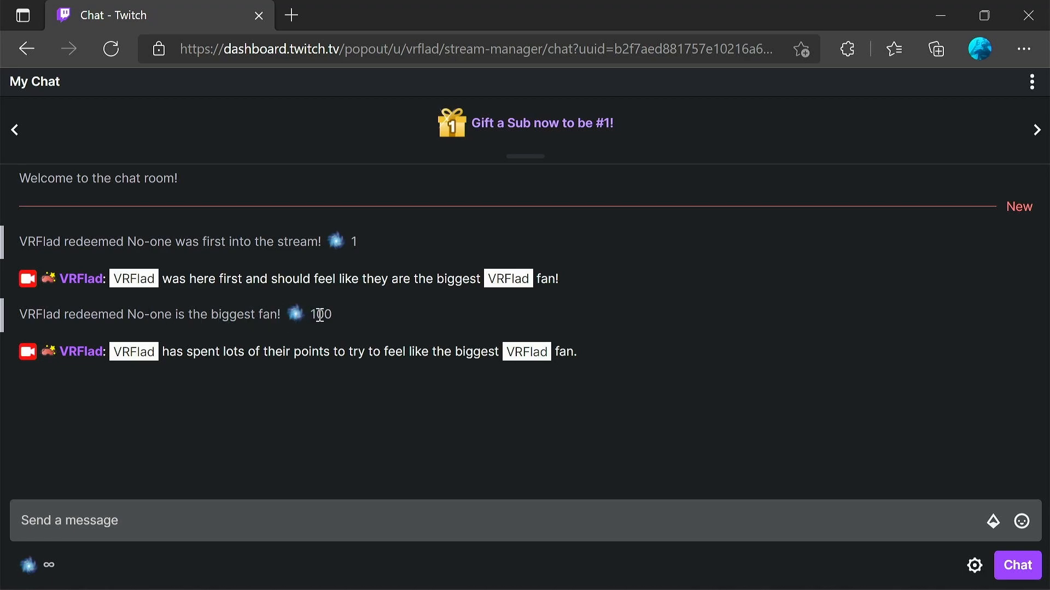
pyautogui.moveTo(489, 379)
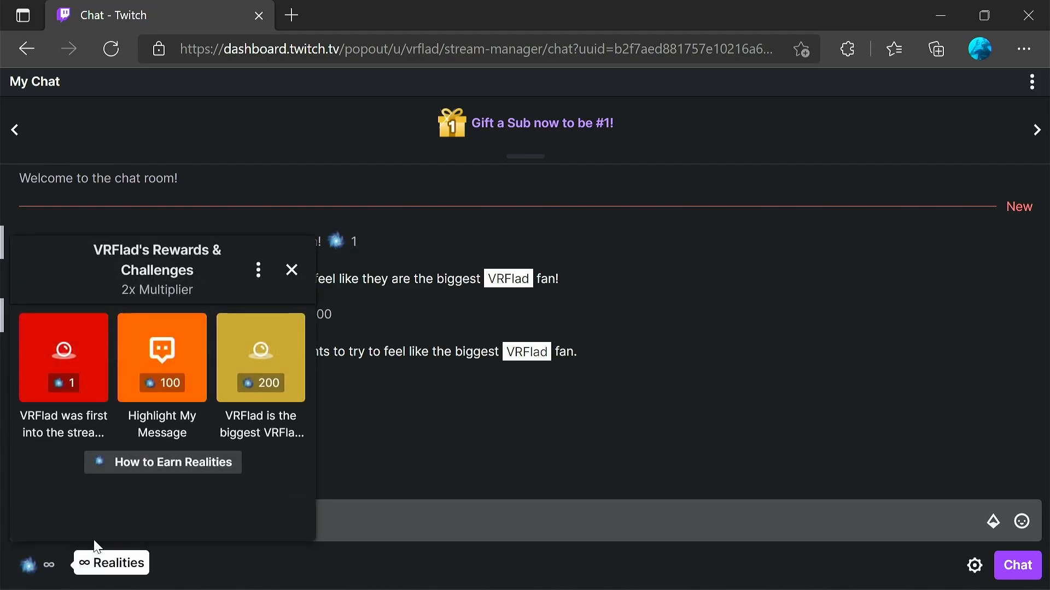
pyautogui.click(259, 358)
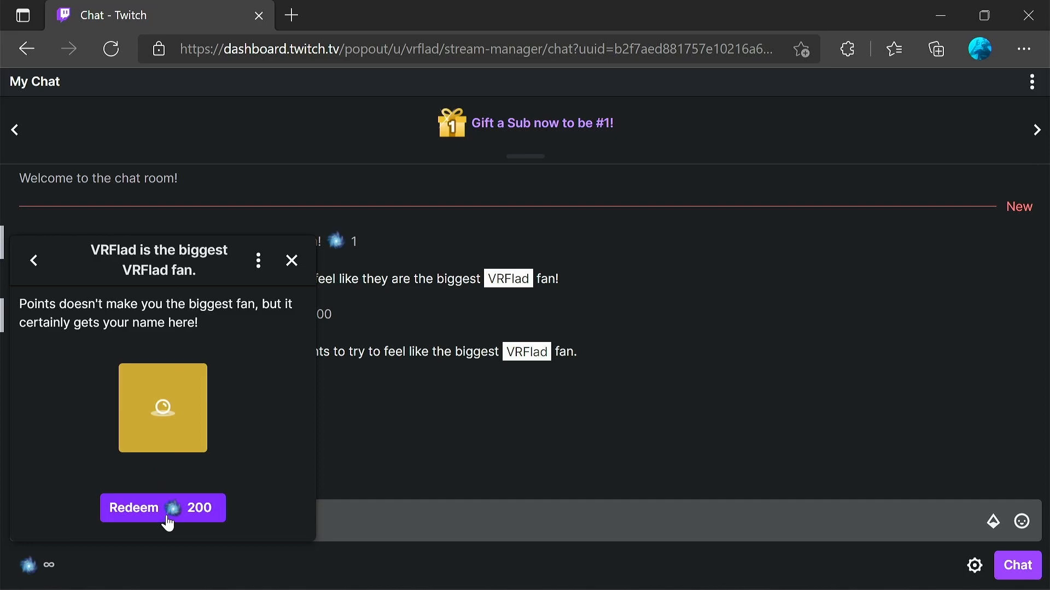
pyautogui.click(162, 508)
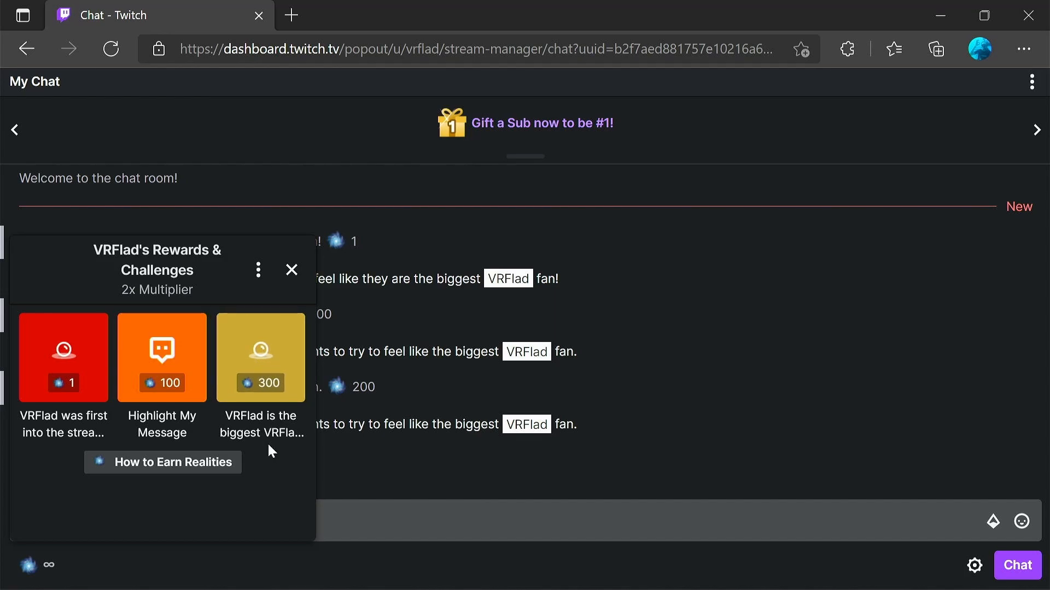
pyautogui.click(260, 358)
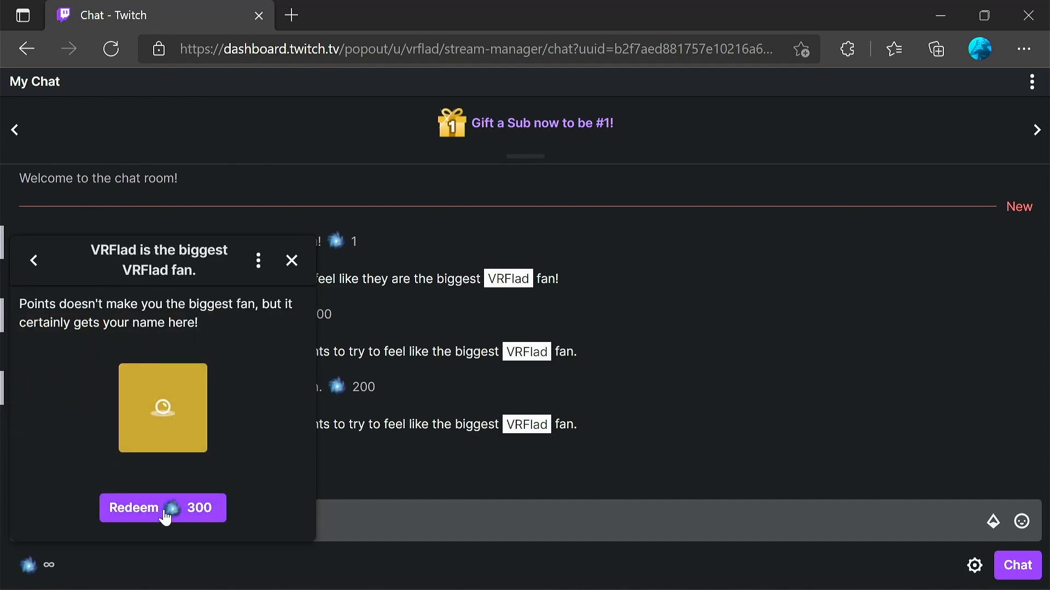
pyautogui.click(163, 508)
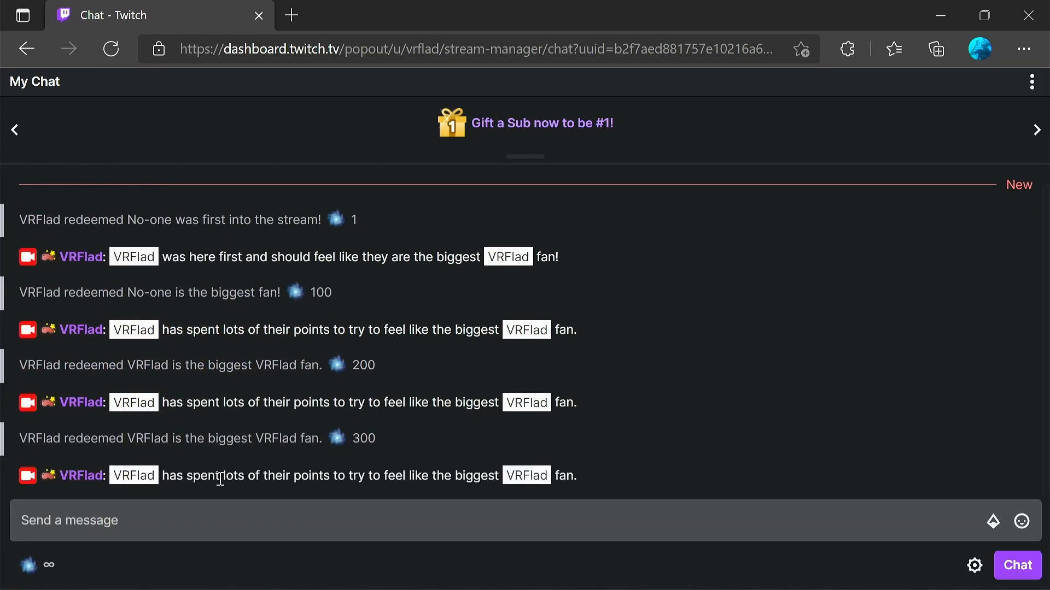